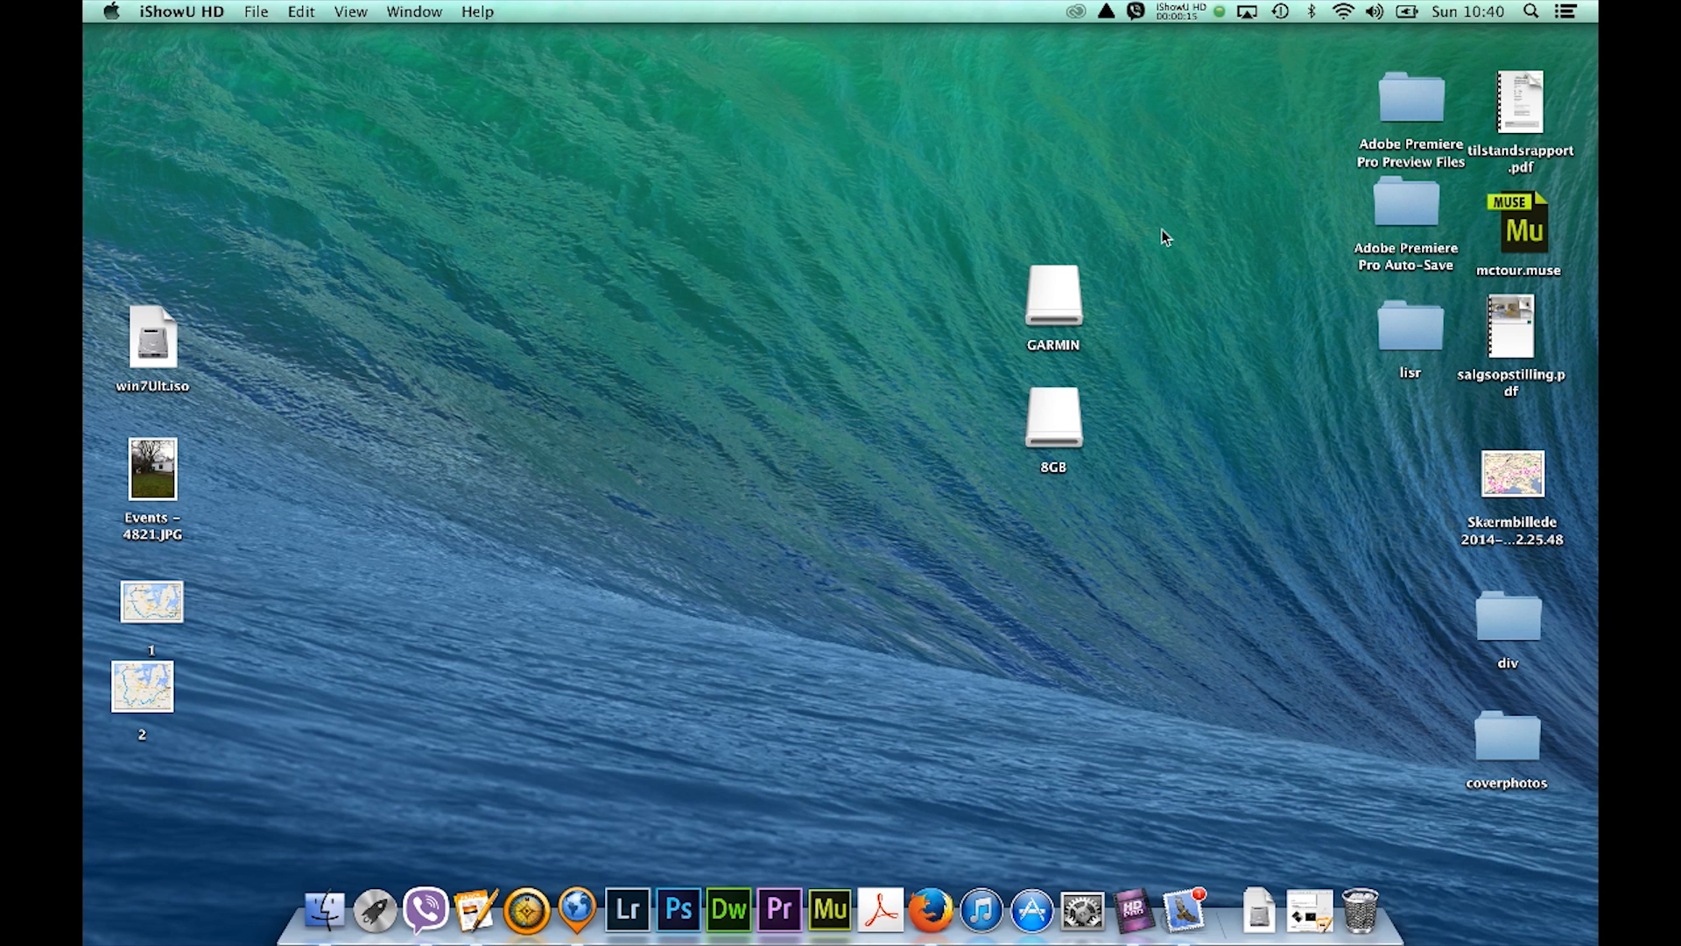
mouse_move(795, 280)
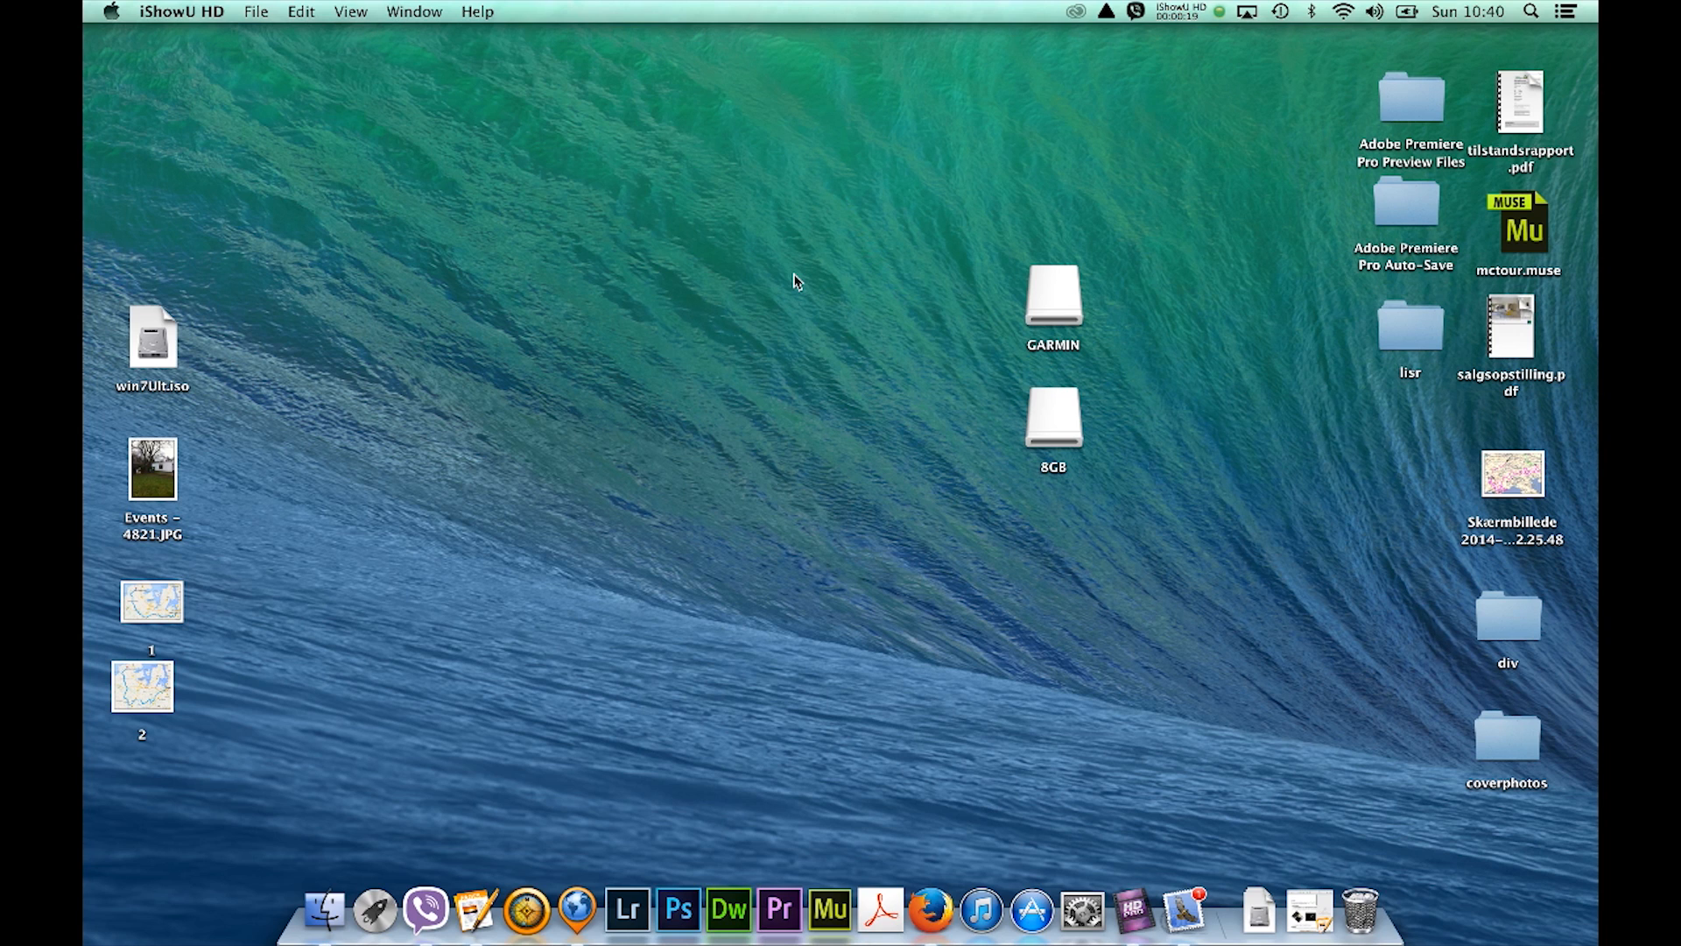
mouse_move(791, 392)
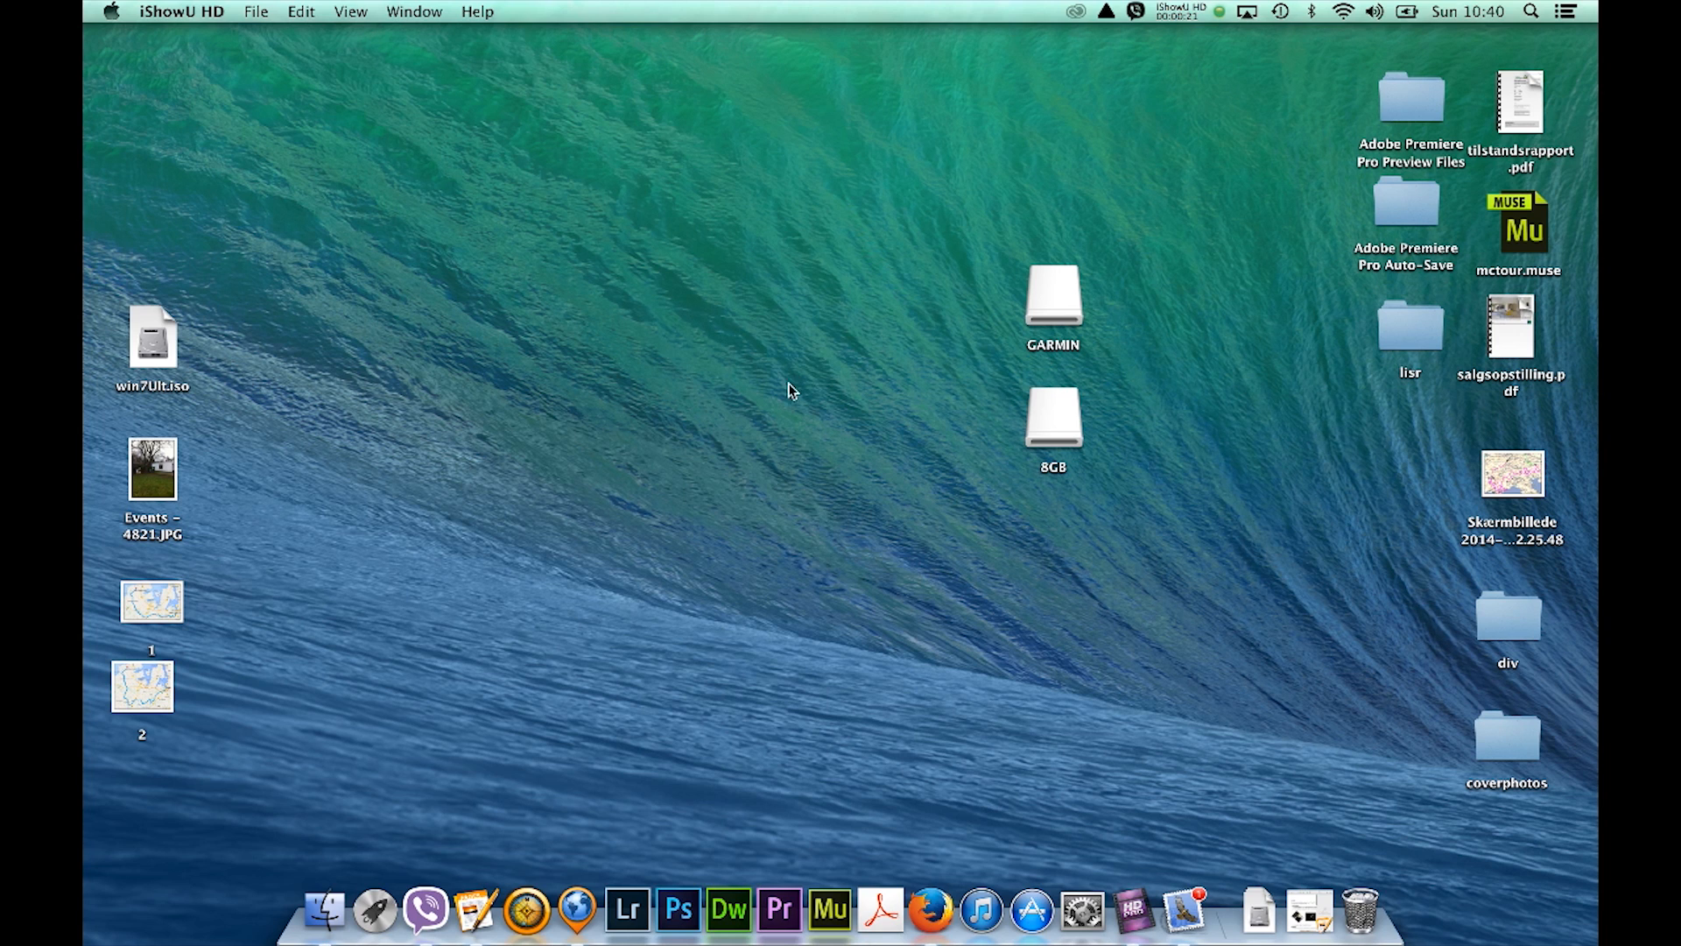
mouse_move(787, 402)
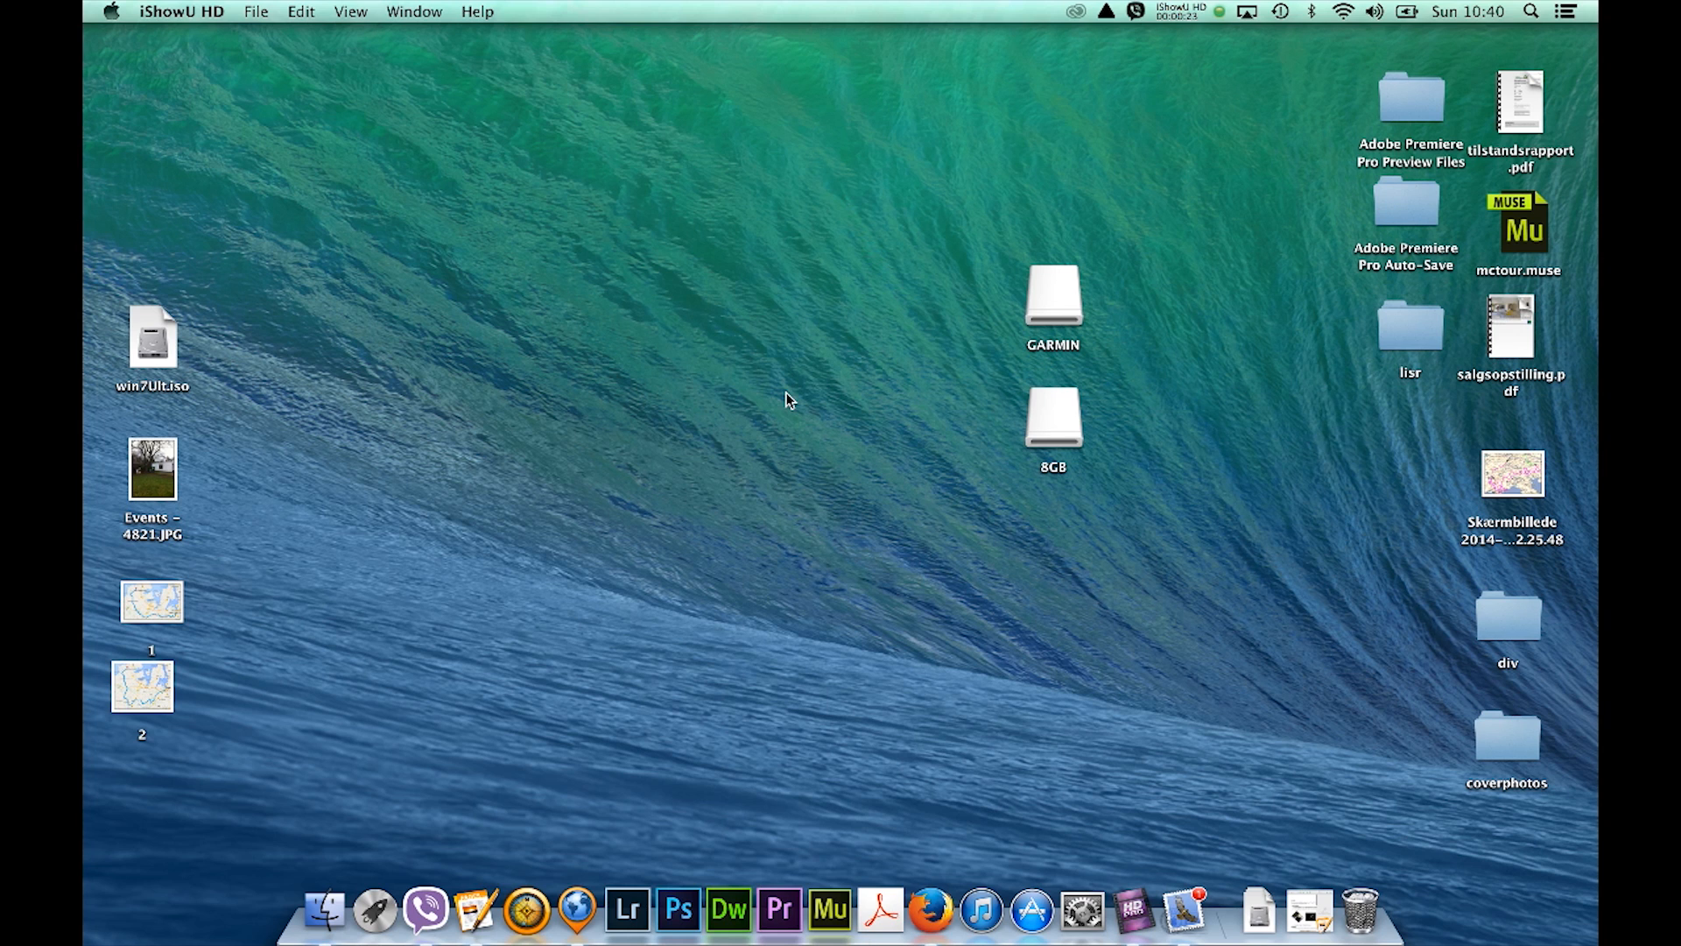
mouse_move(646, 484)
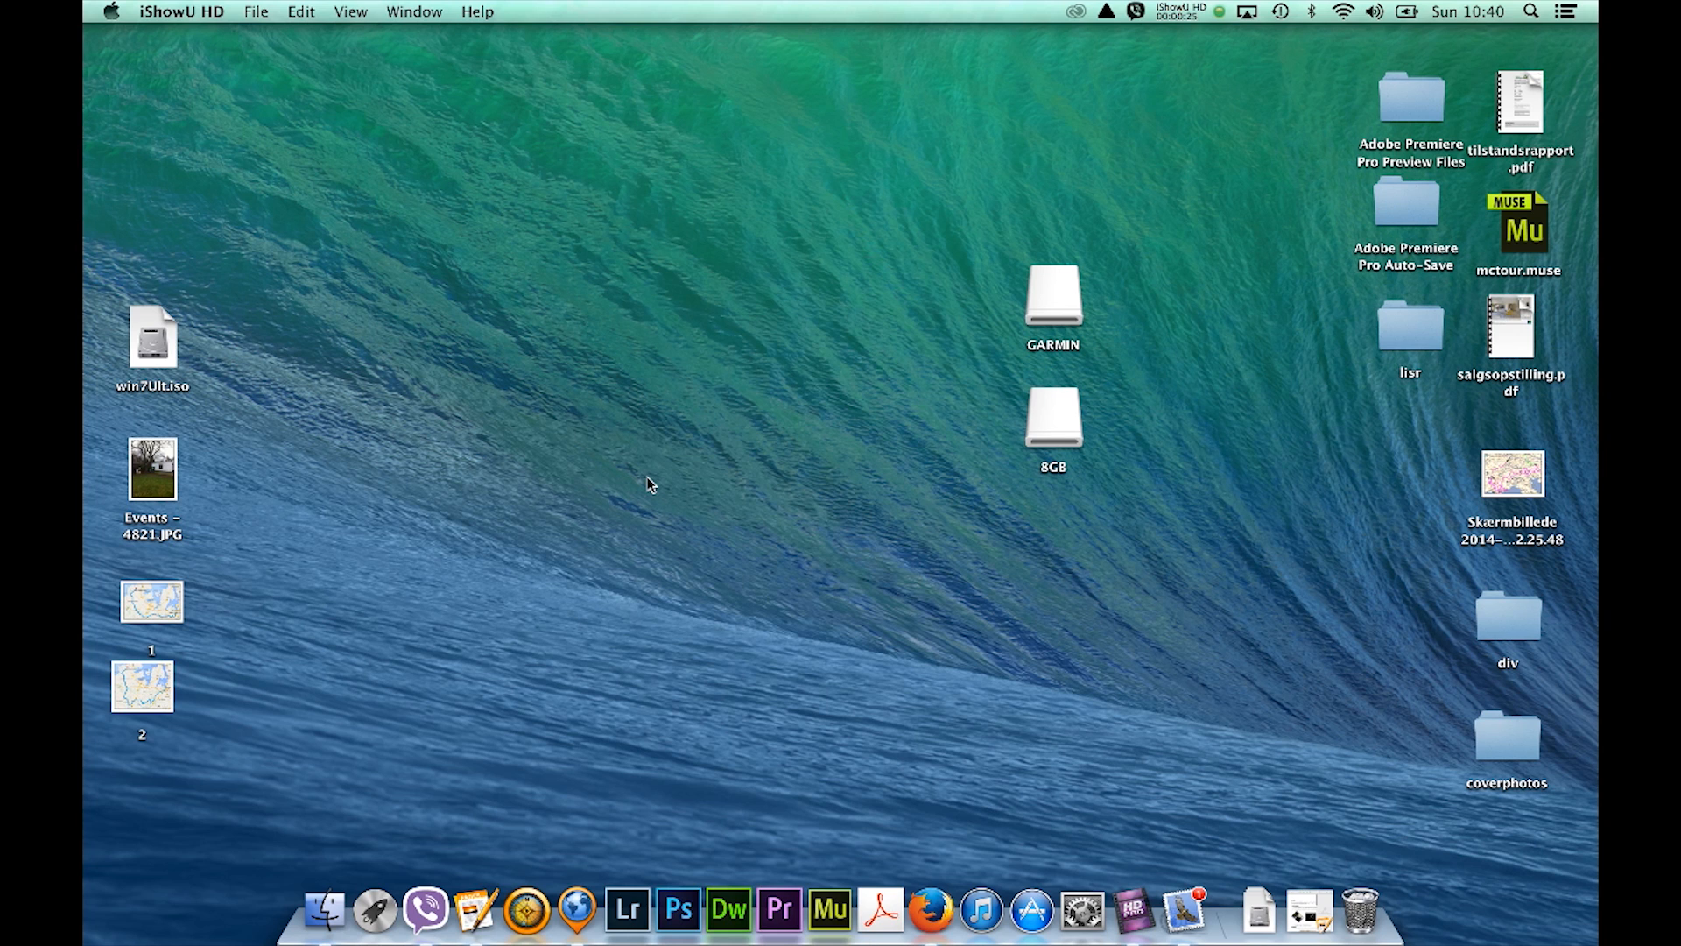
mouse_move(592, 868)
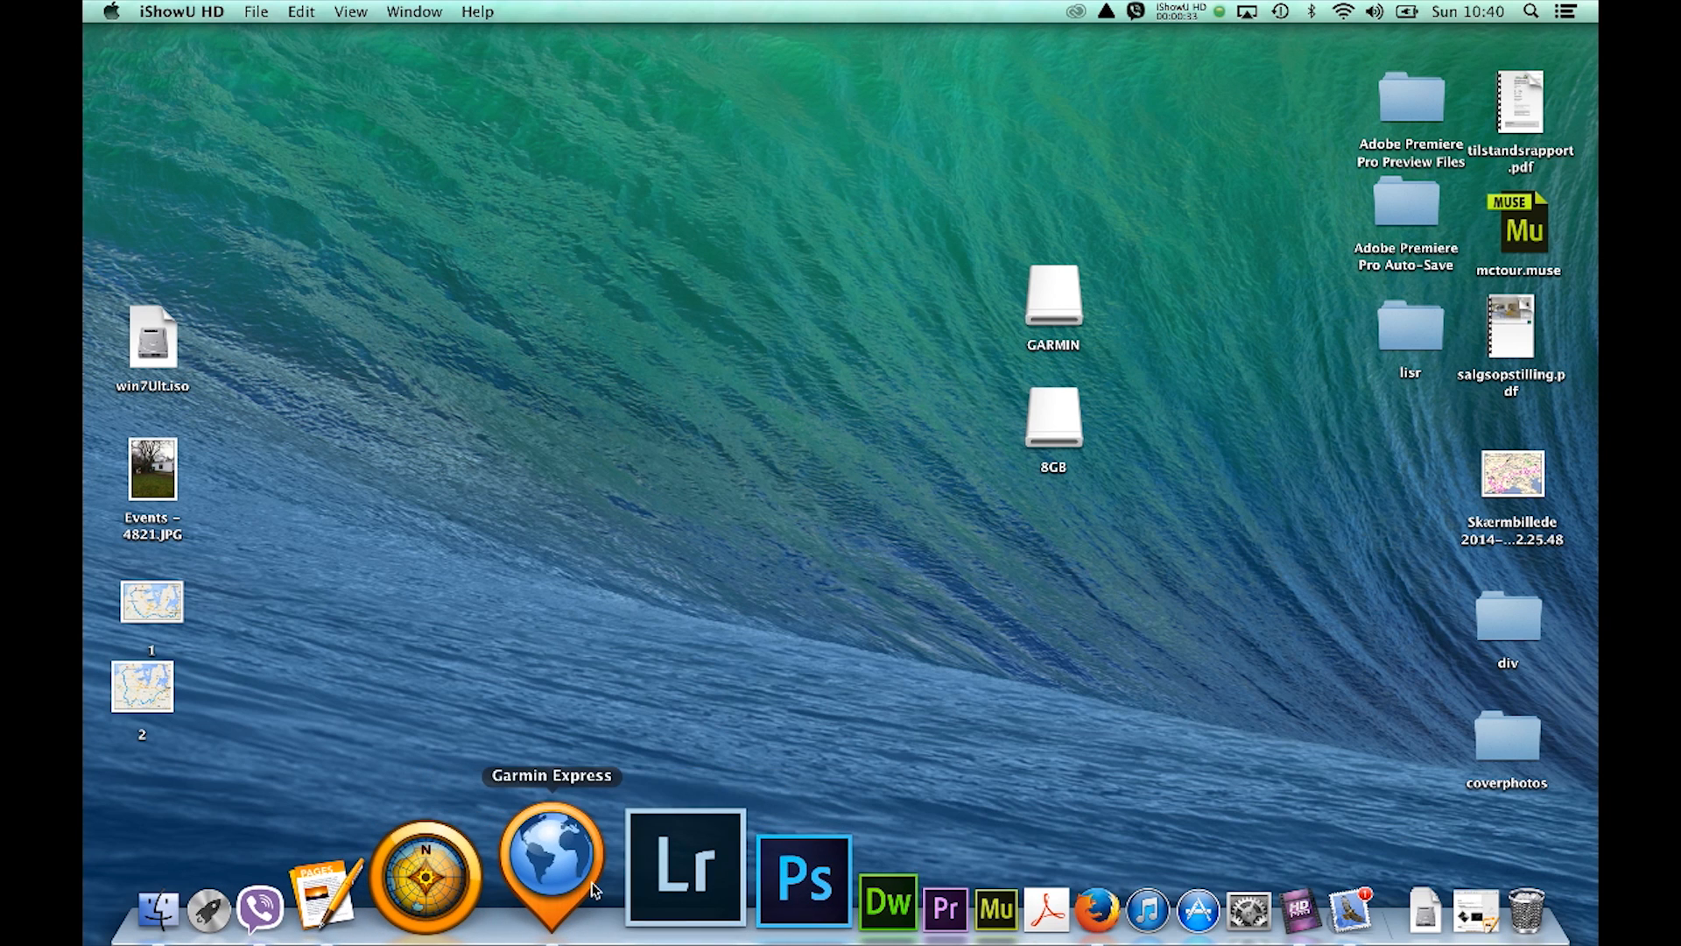
- Launch Garmin Express and move its window up to show the zūmo 660 device page
left_click(554, 863)
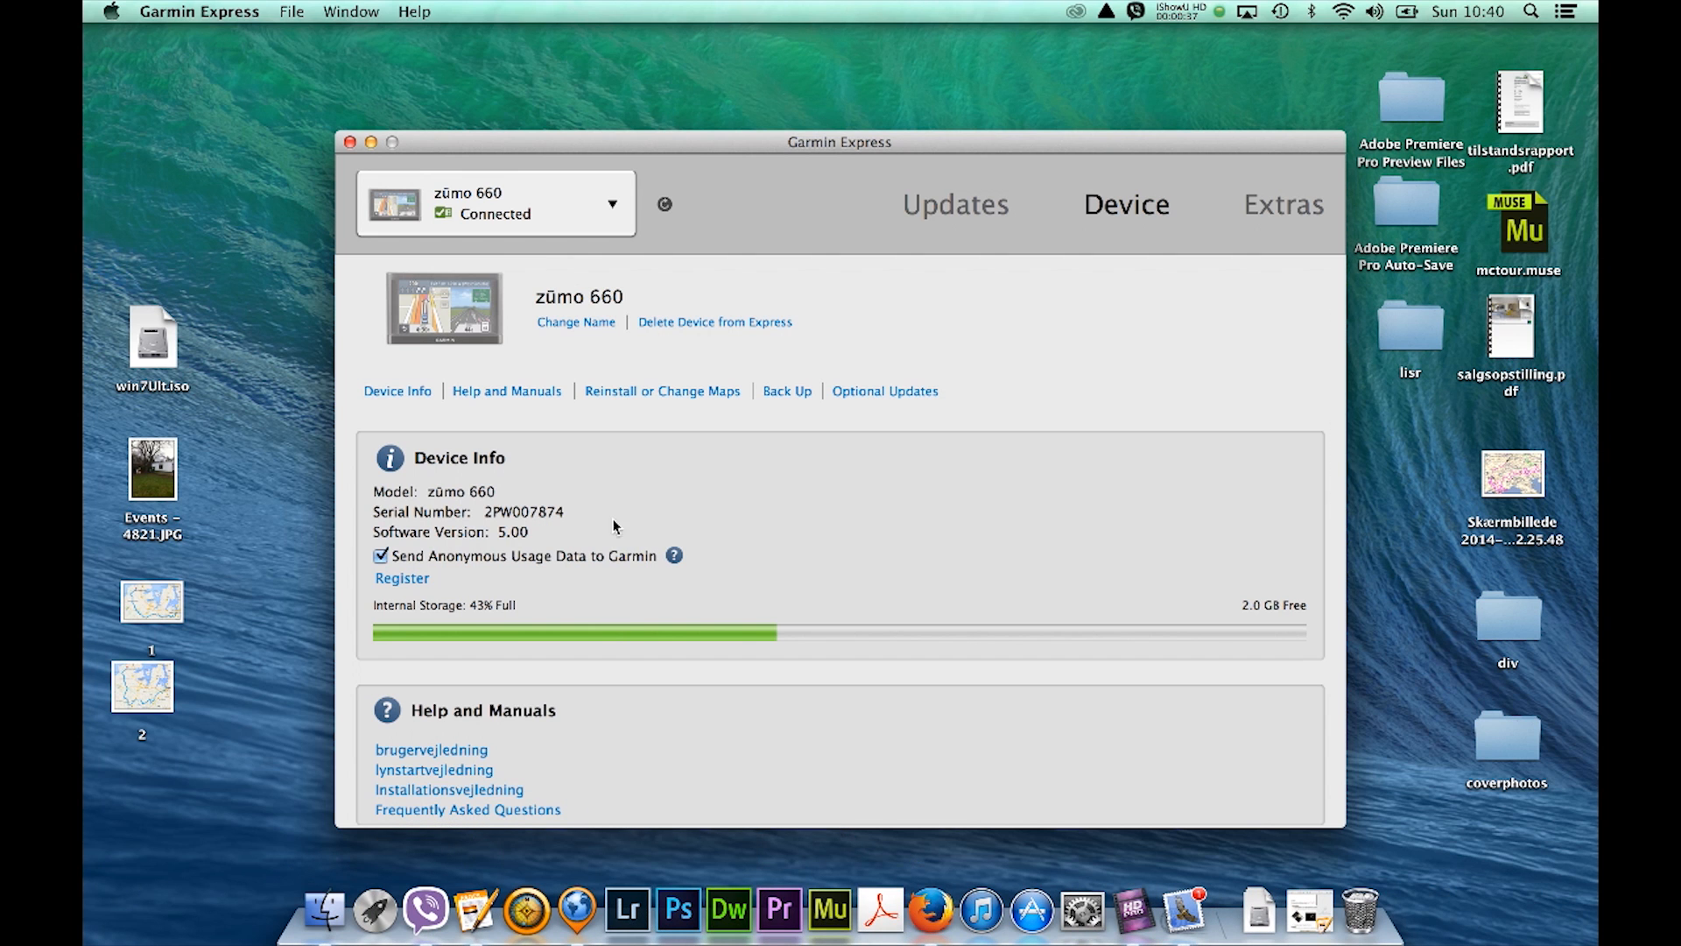
left_click_drag(840, 140, 820, 37)
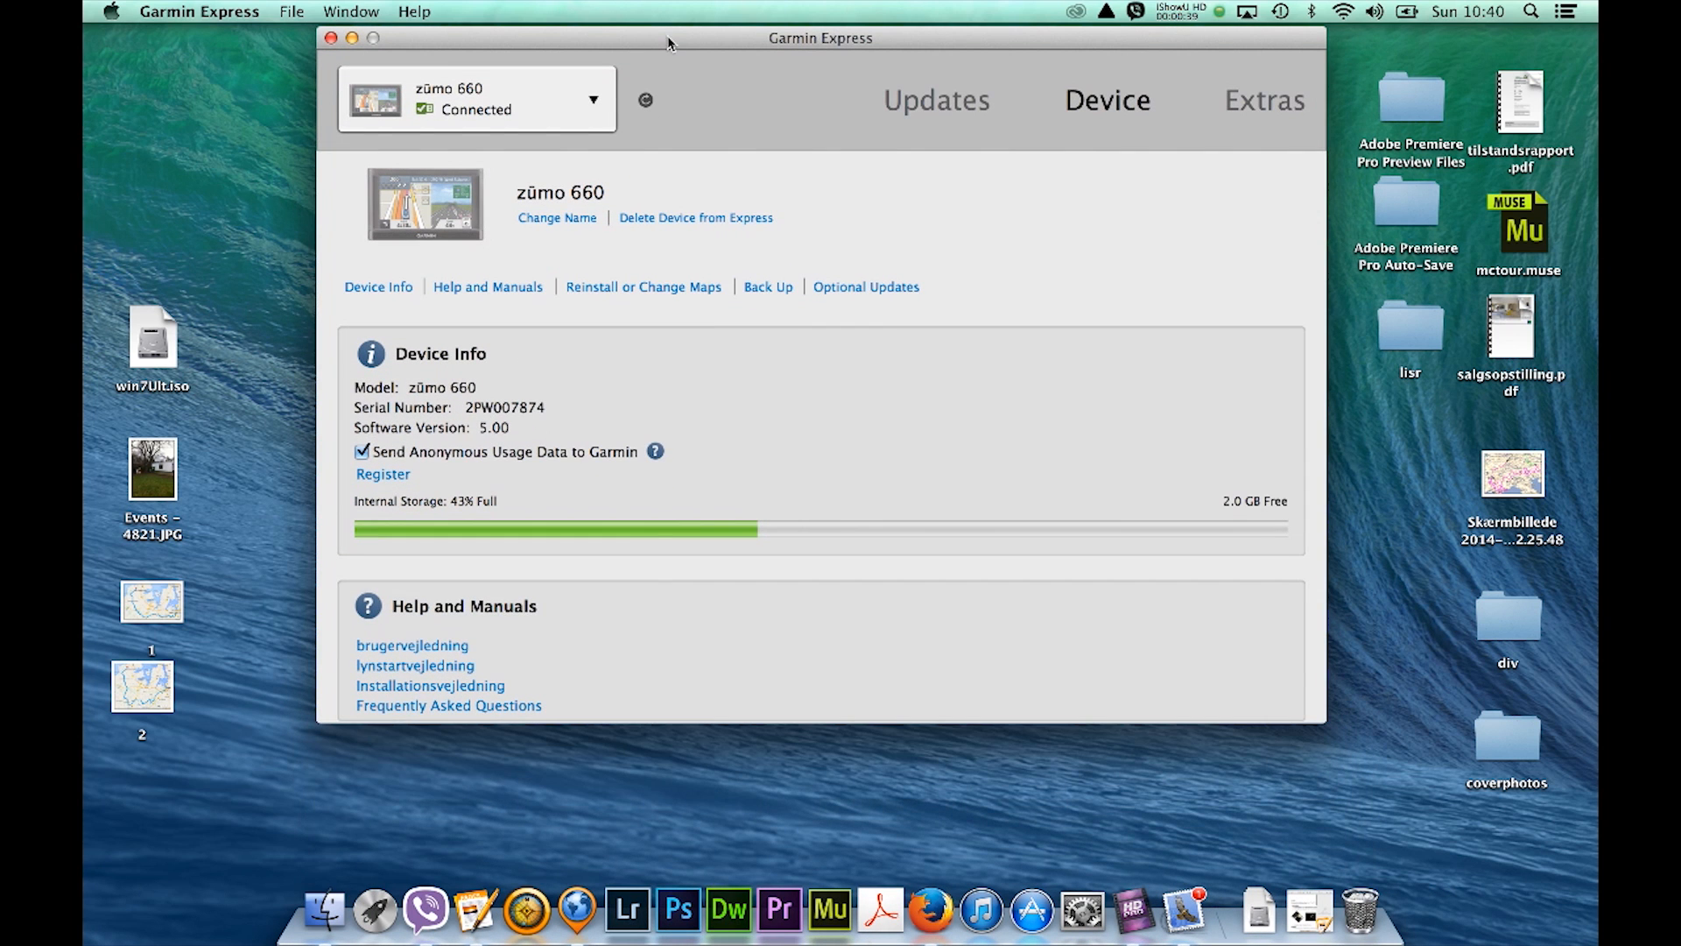
mouse_move(490, 131)
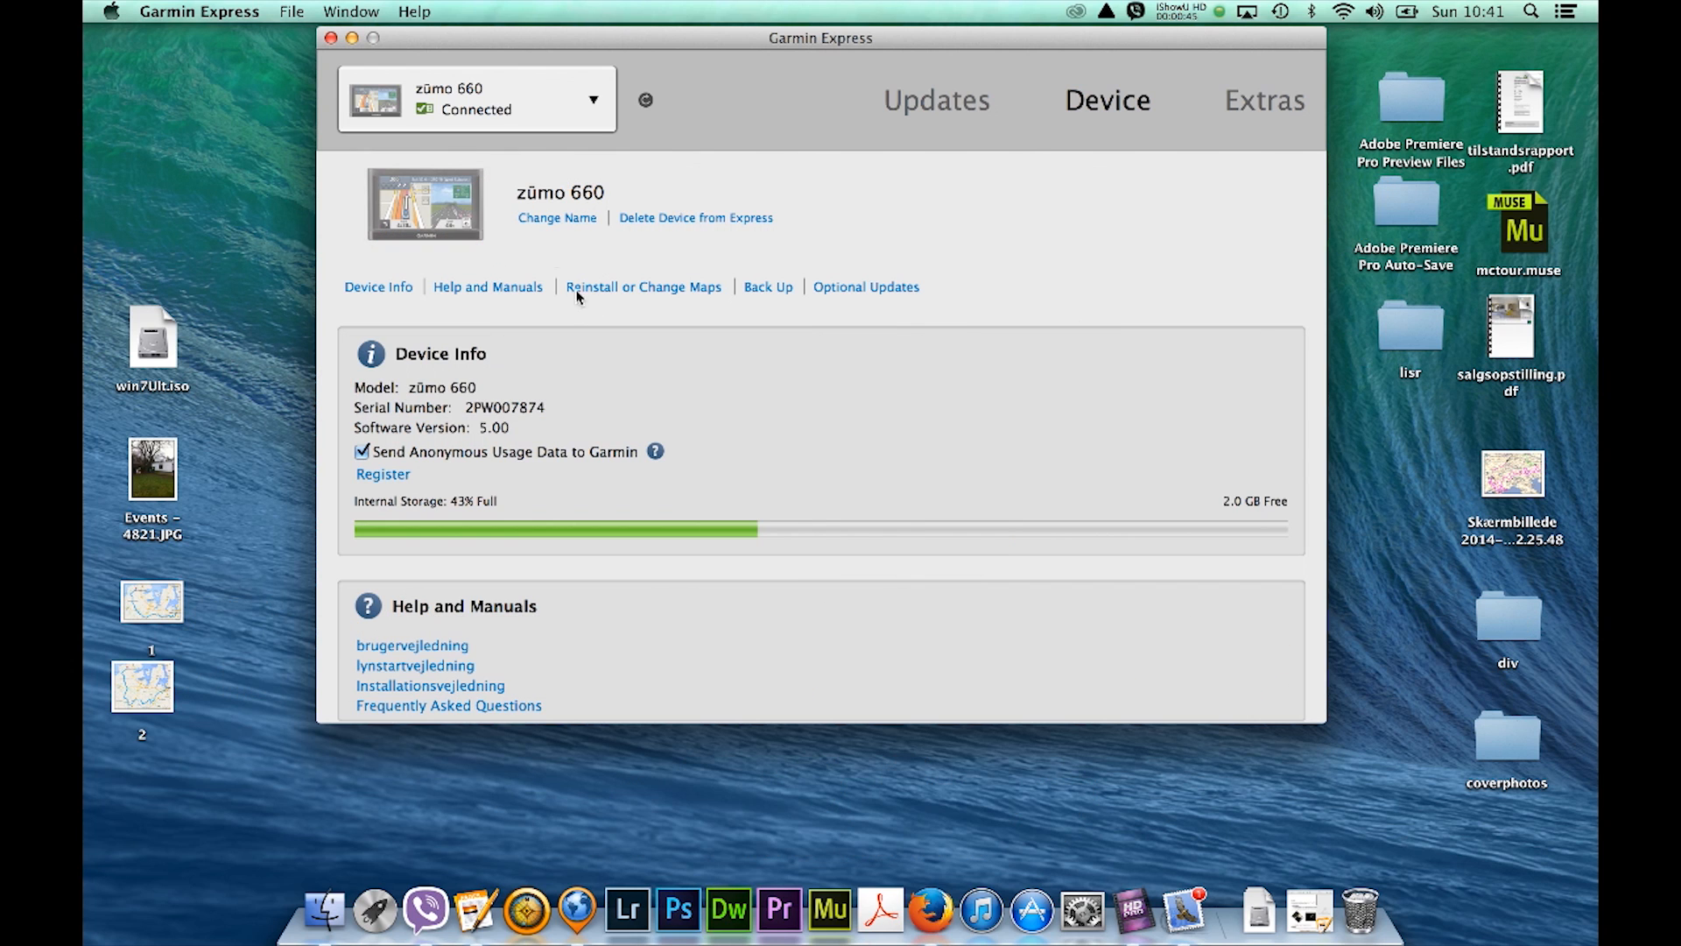
mouse_move(734, 390)
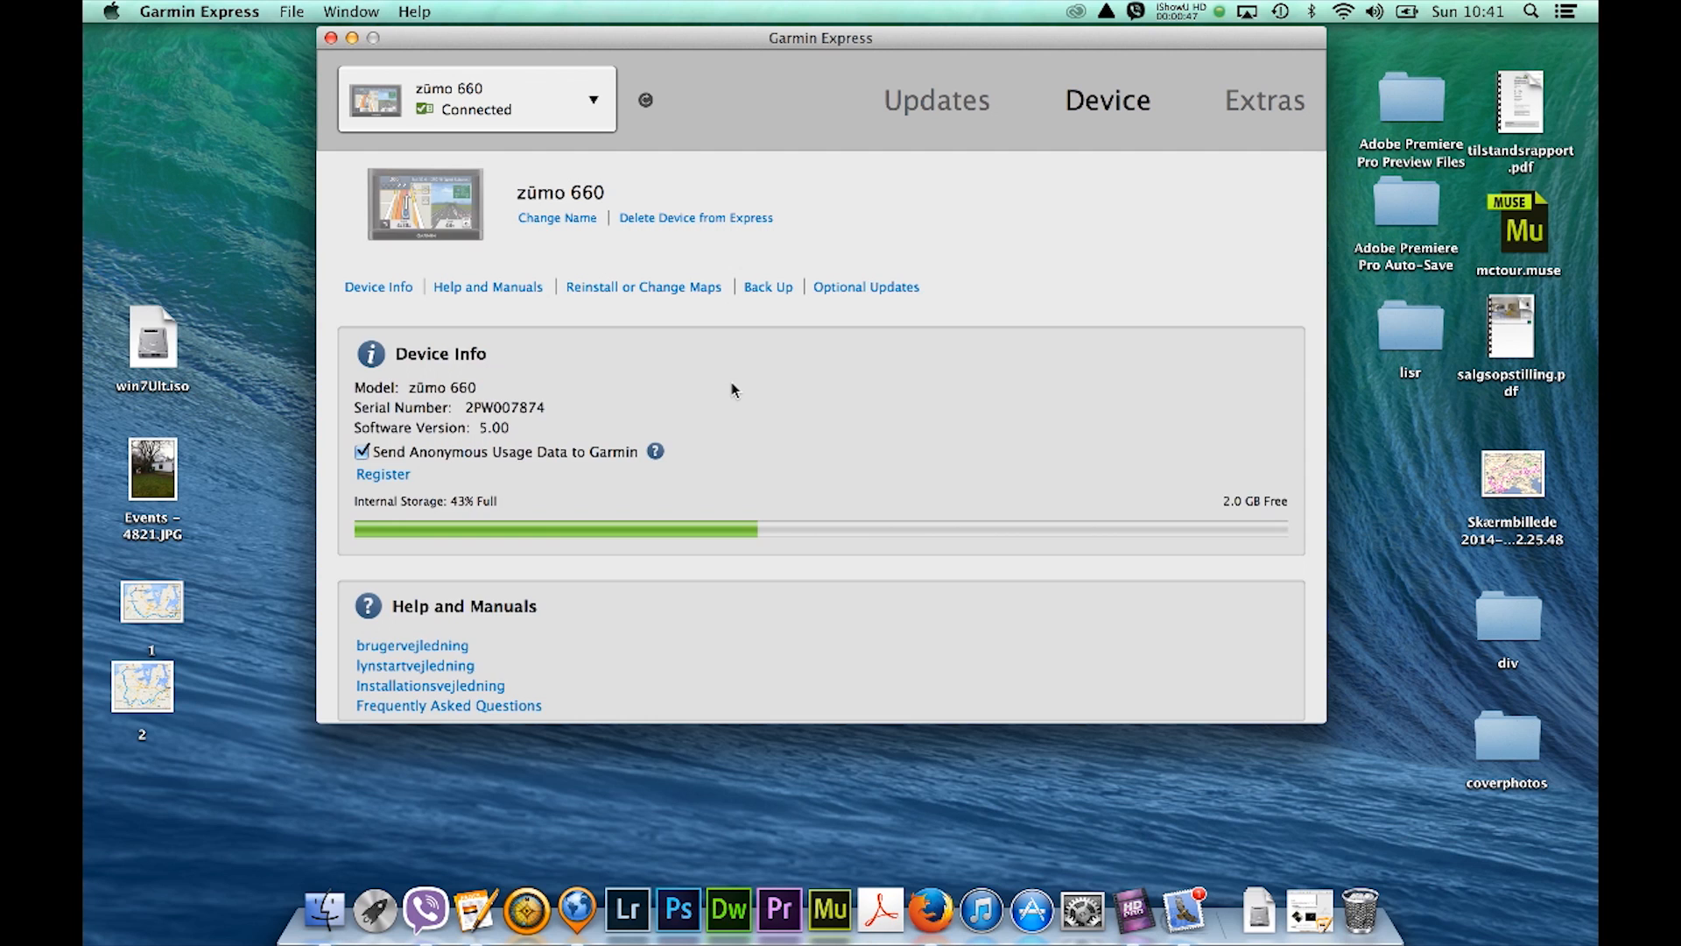
- Scroll to Reinstall or Change Maps and reinstall Full Coverage of Europe 2014.40
scroll("down", 3)
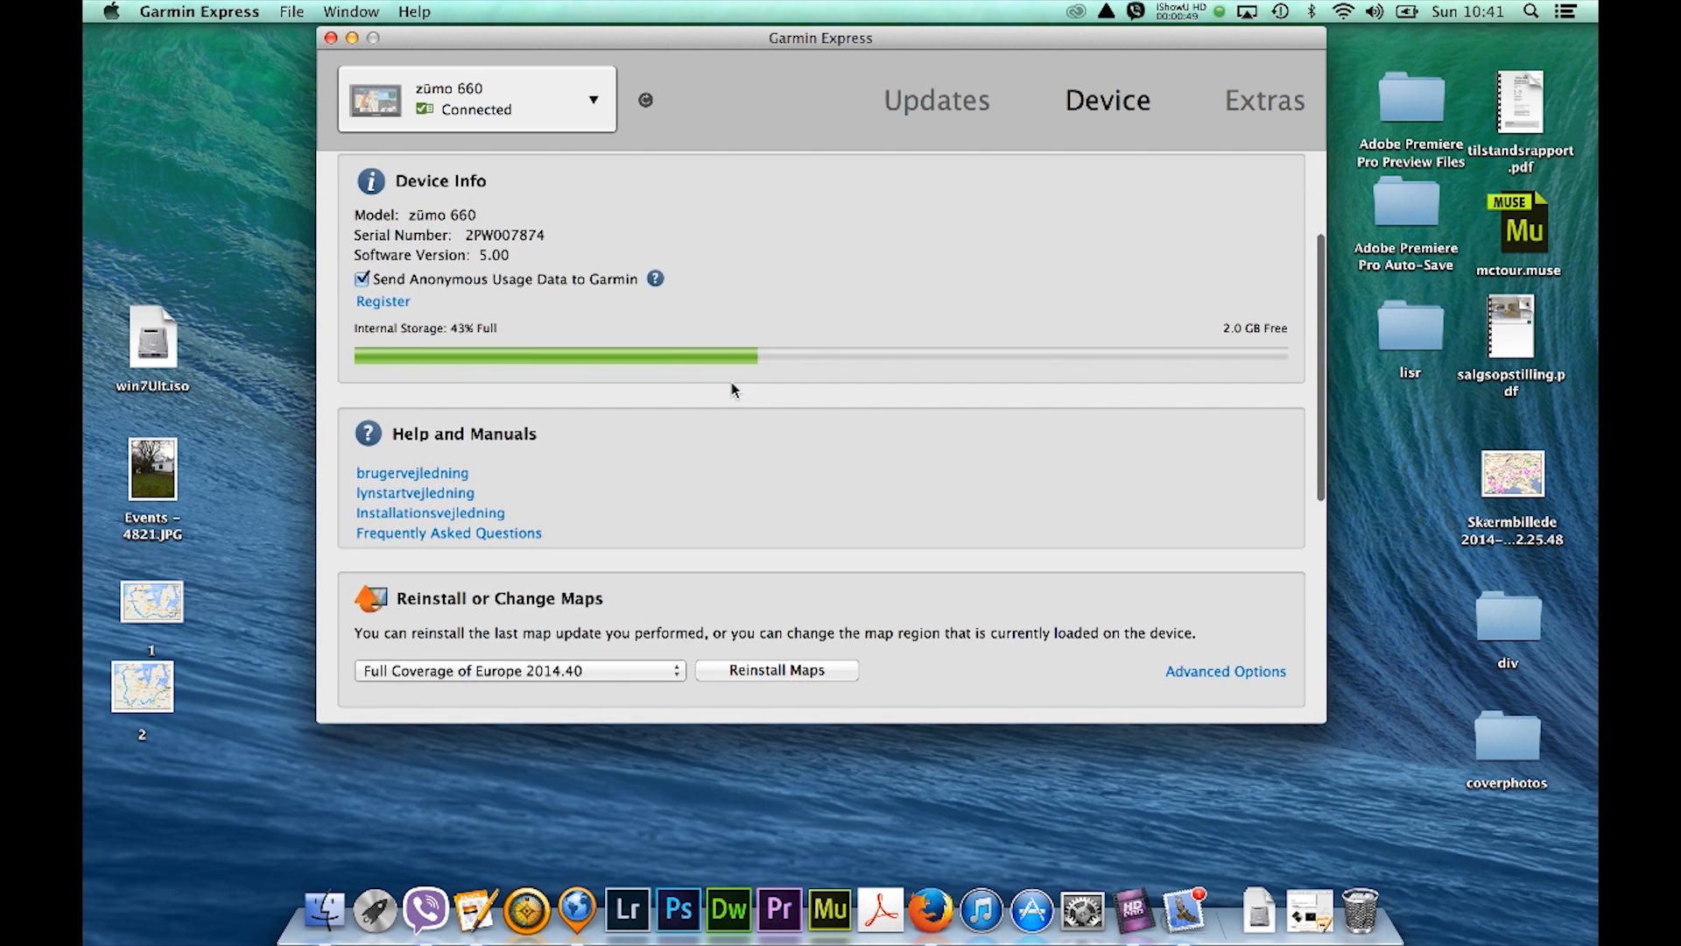
scroll("down", 3)
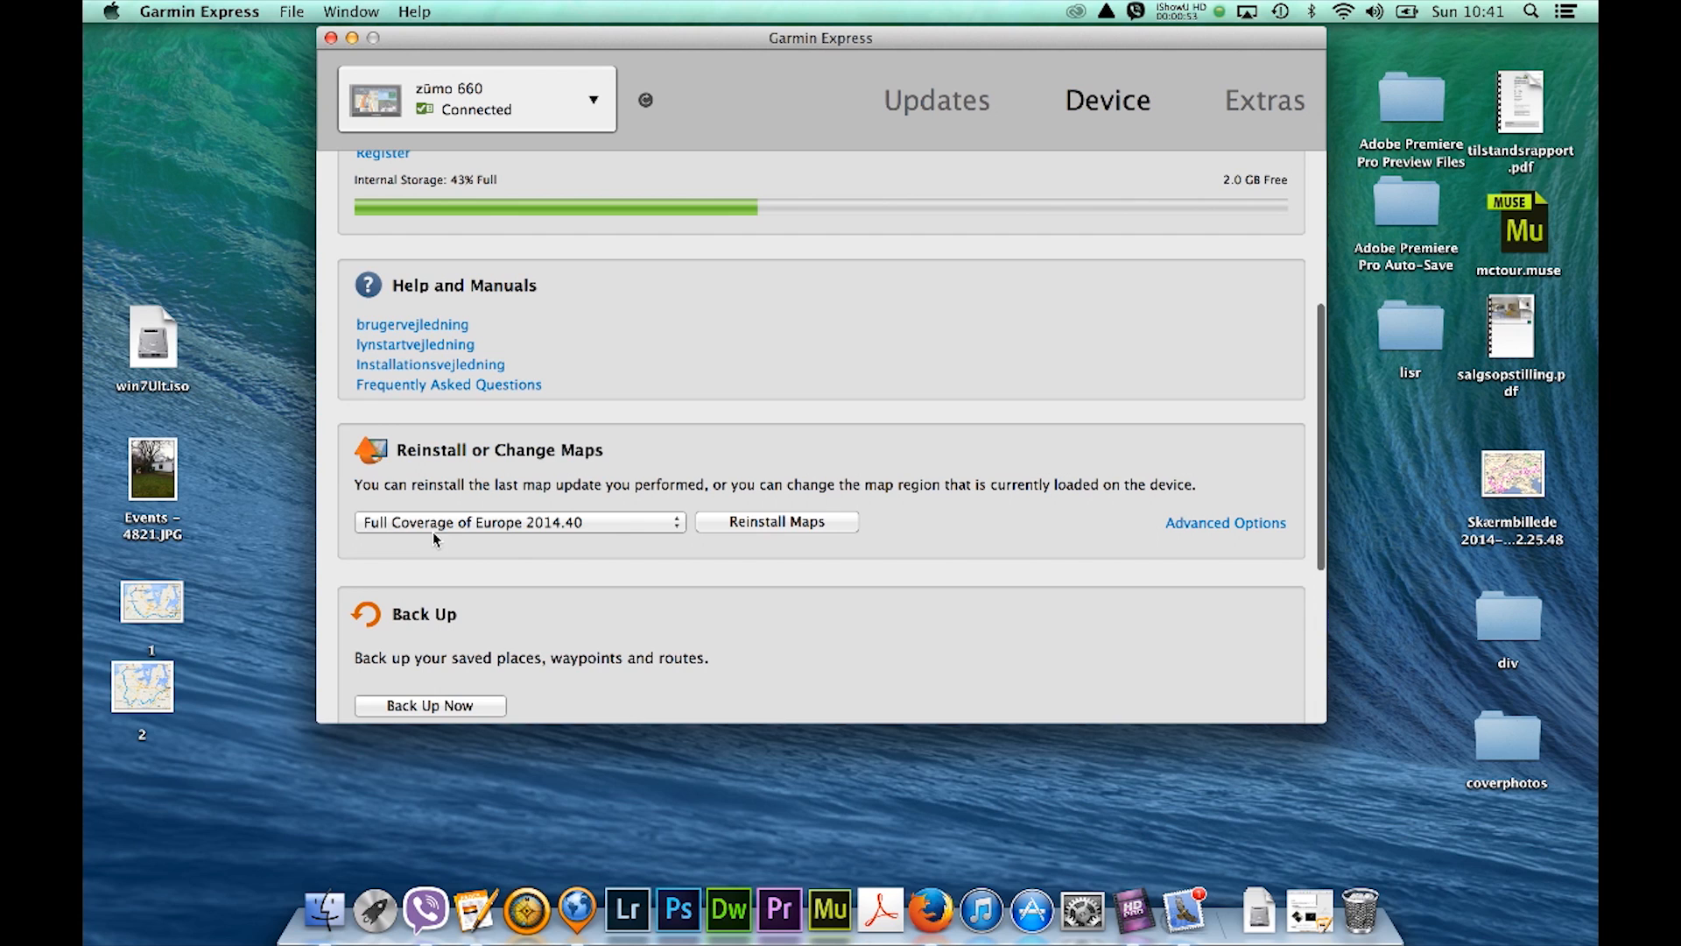
mouse_move(564, 543)
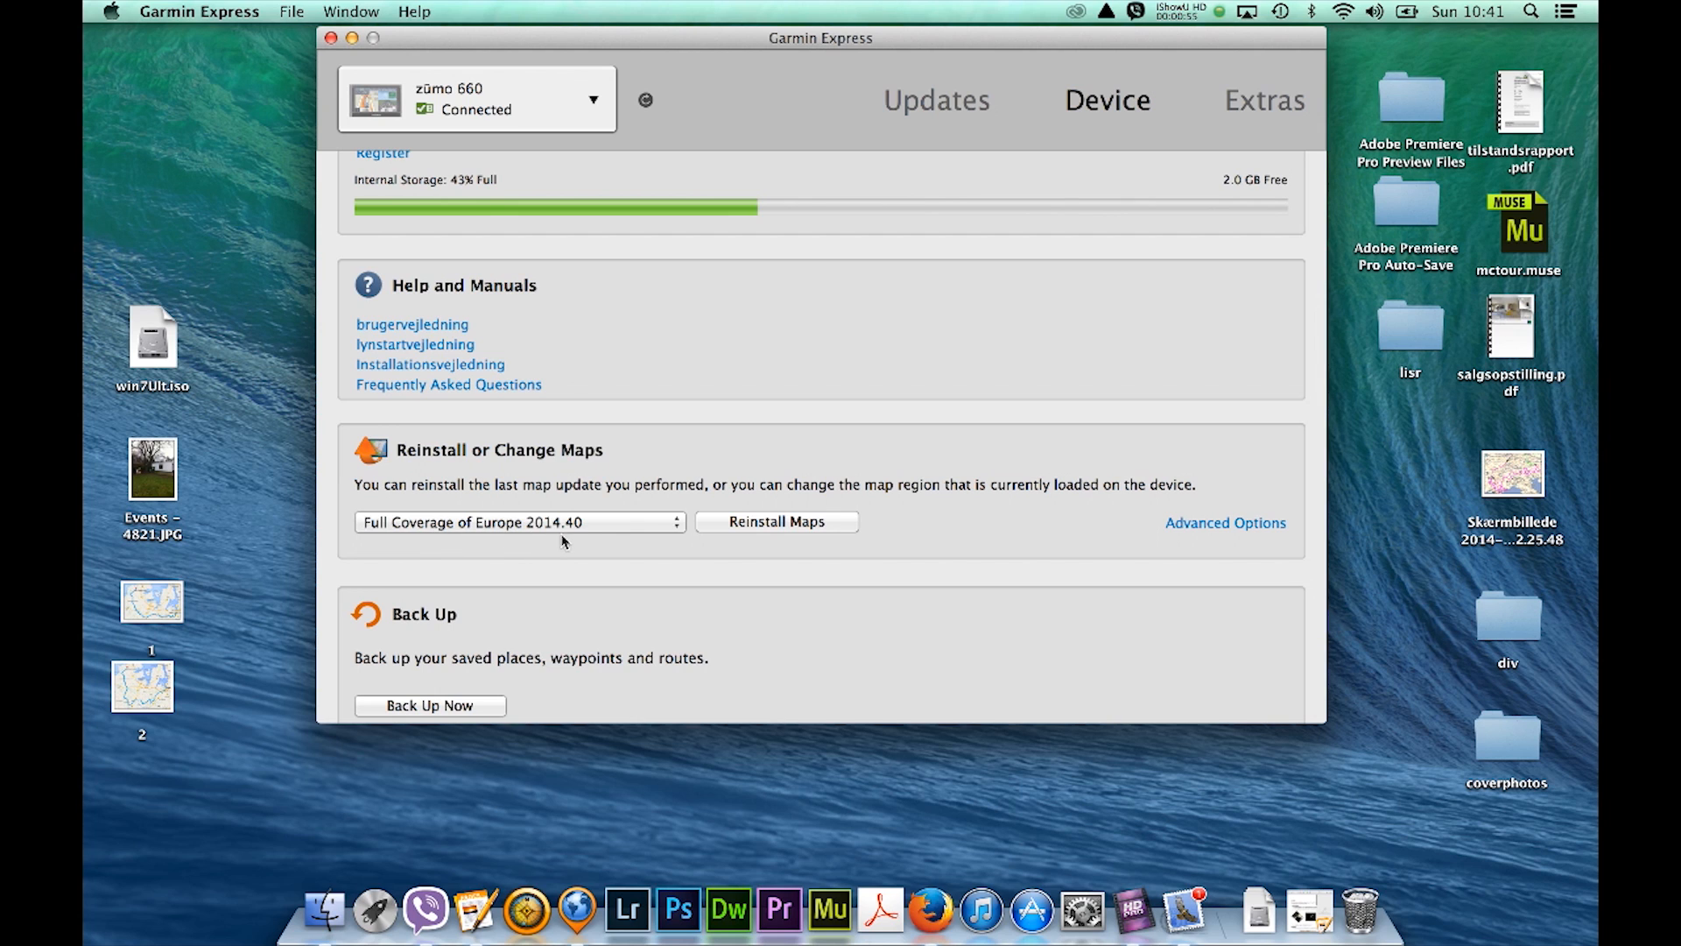
mouse_move(645, 569)
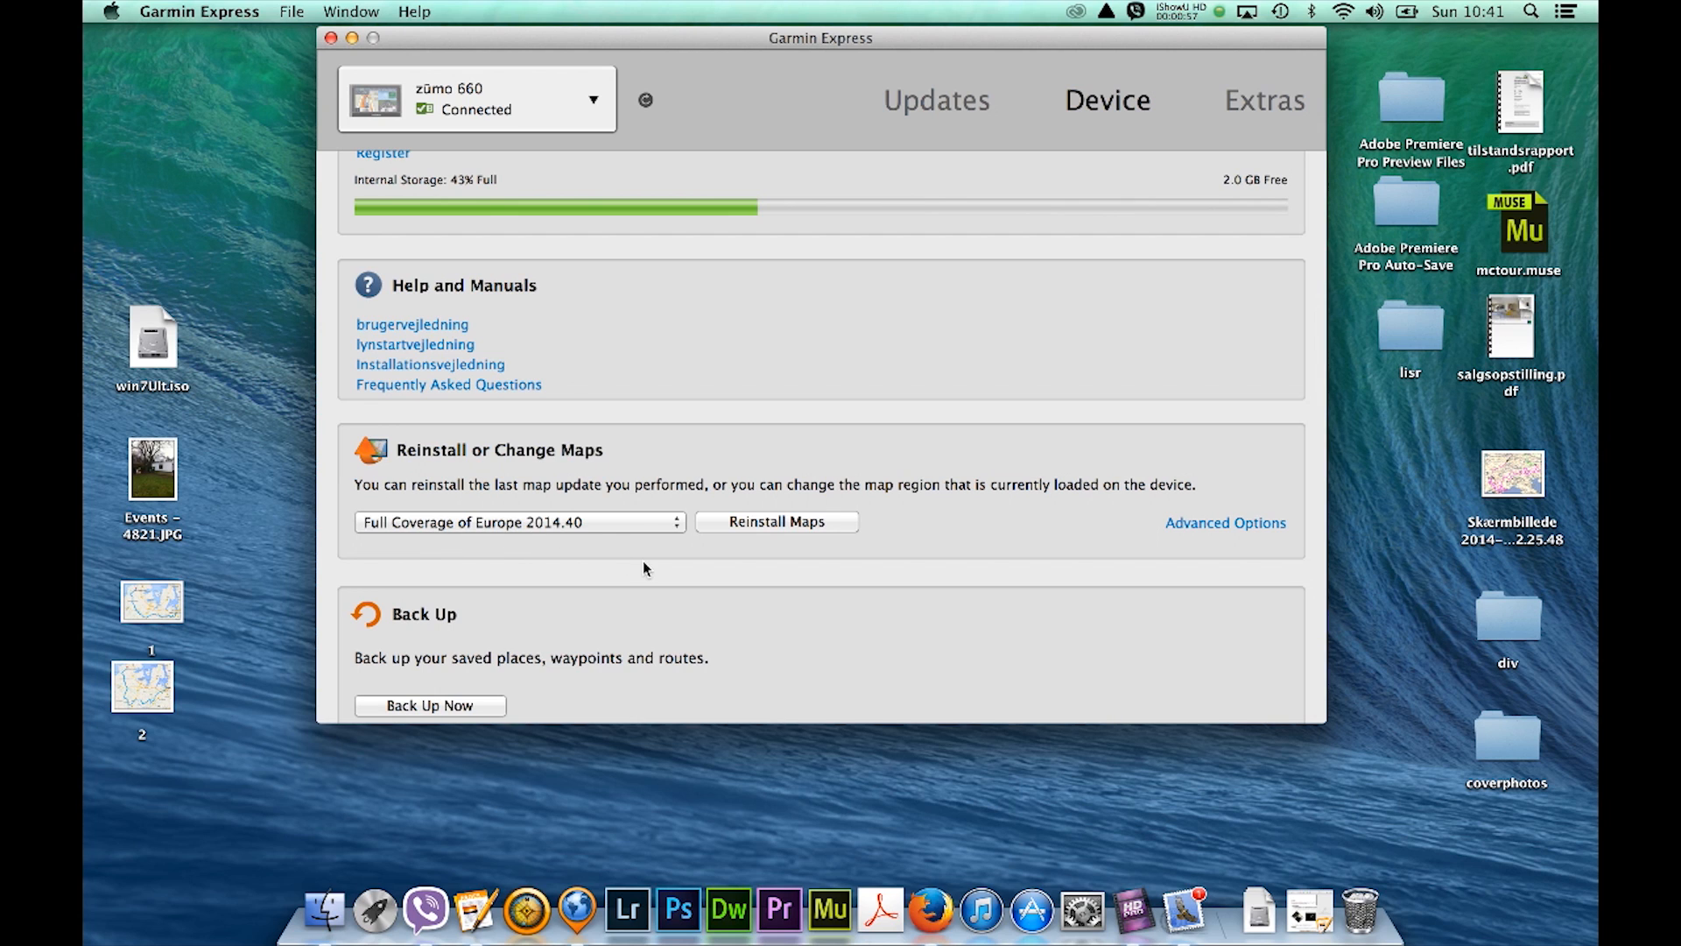
mouse_move(784, 527)
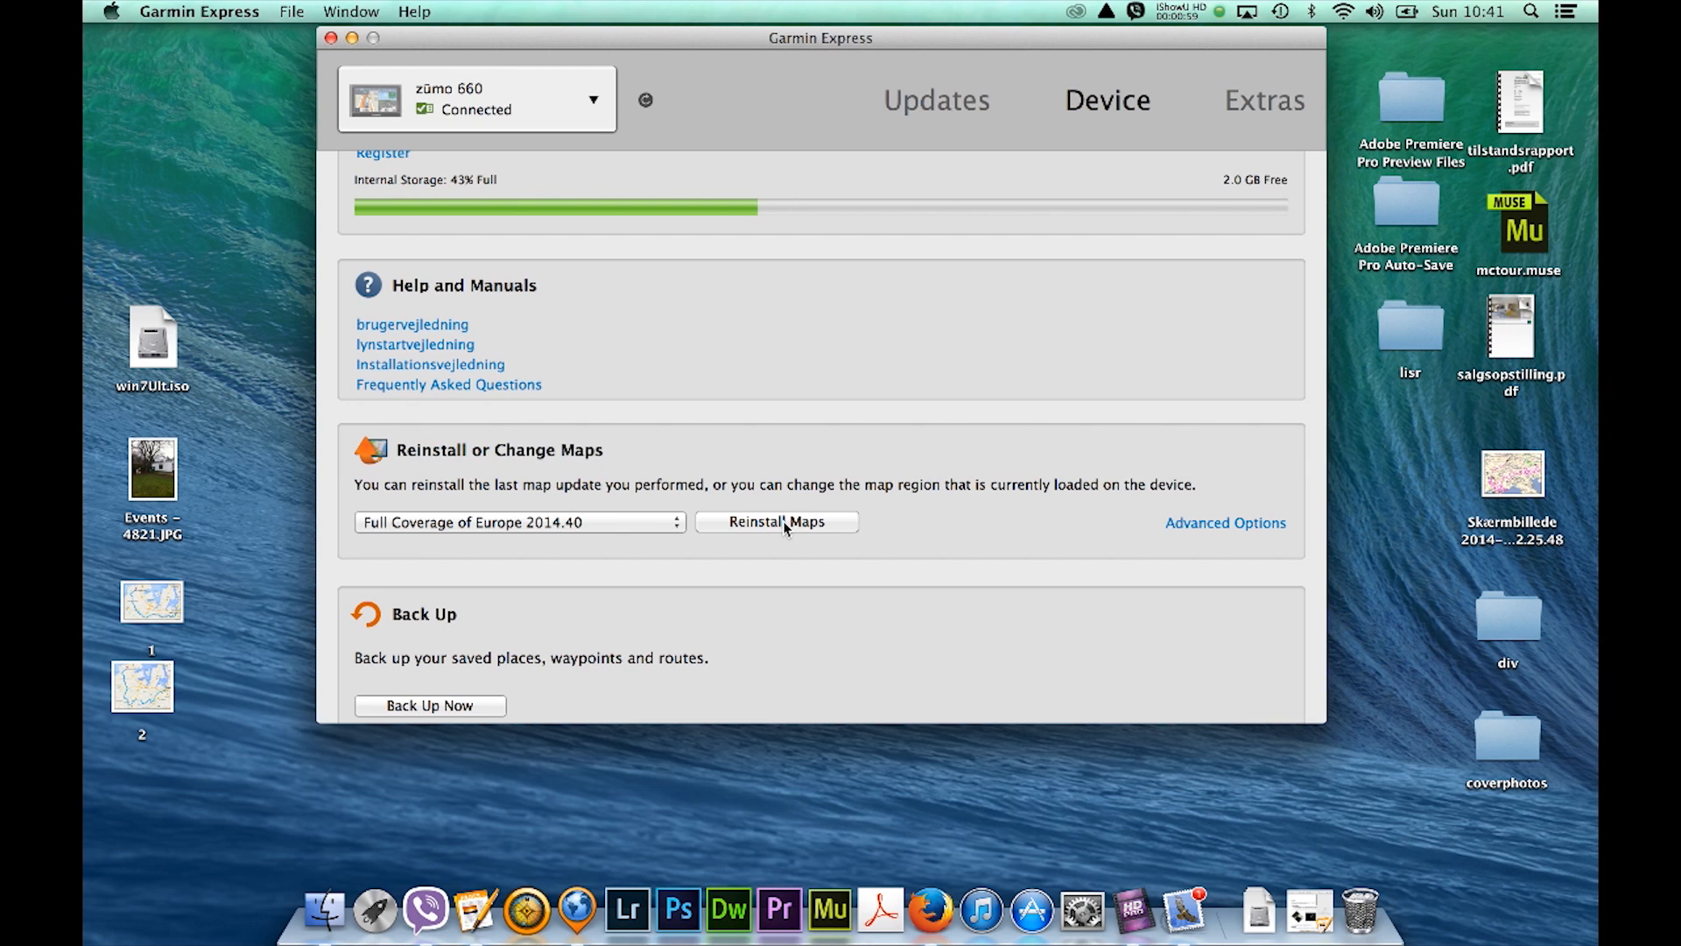
left_click(776, 522)
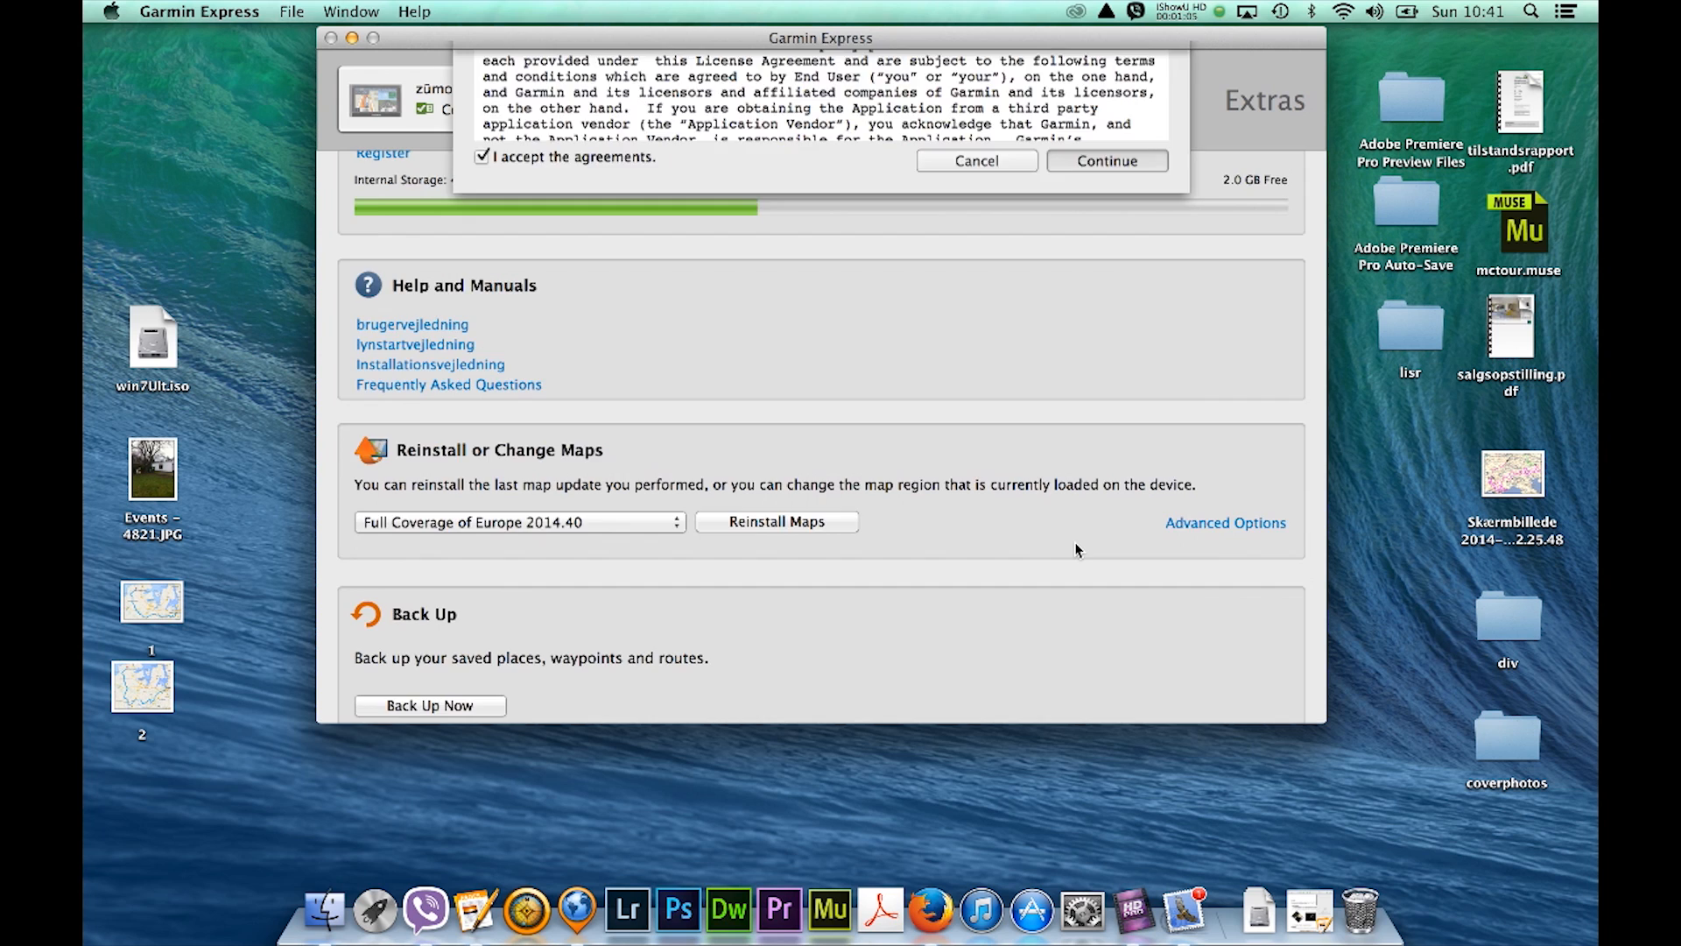
- Accept the license to start installing Full Coverage of Europe 2014.40
left_click(1106, 160)
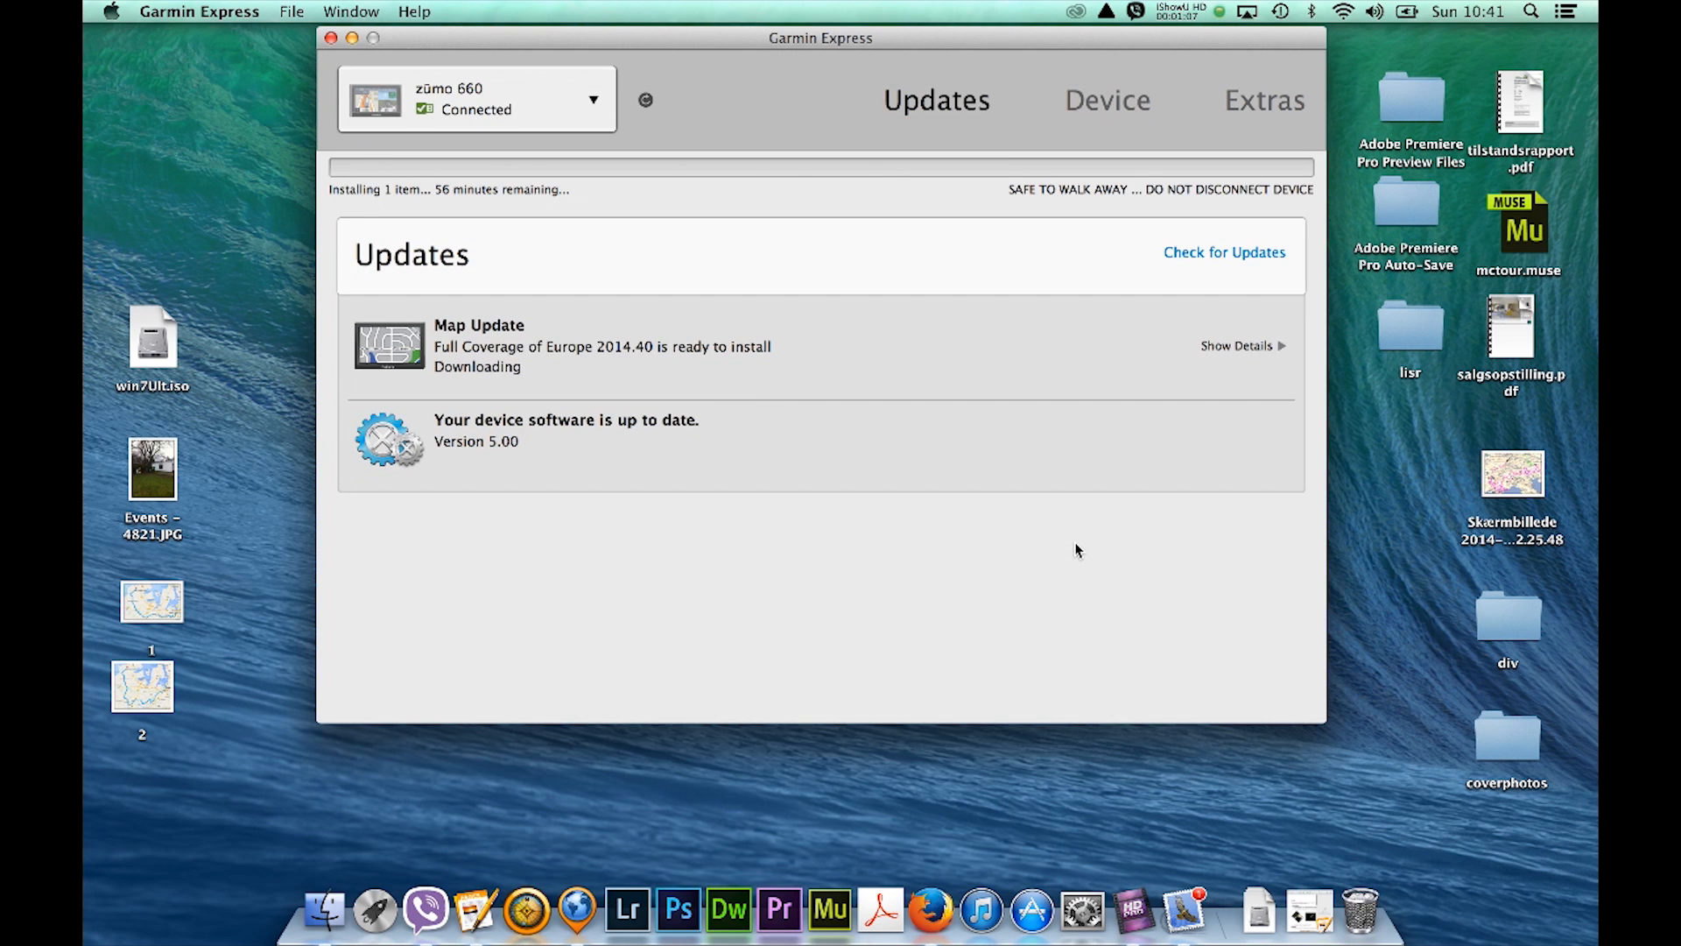
mouse_move(530, 243)
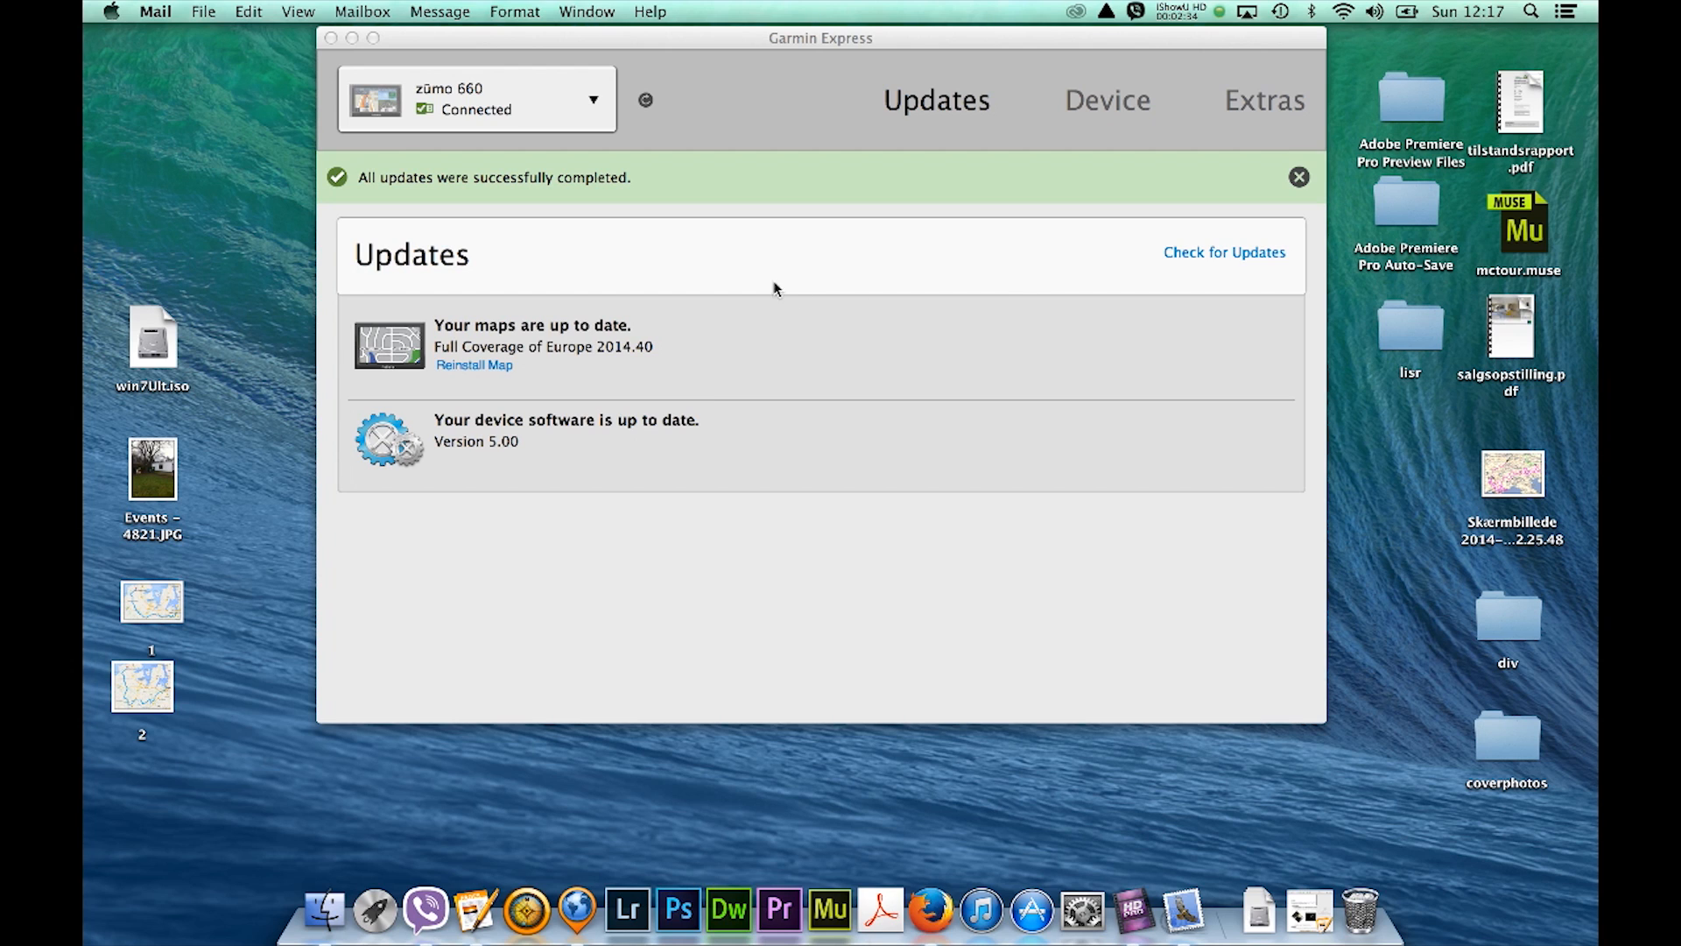
mouse_move(415, 312)
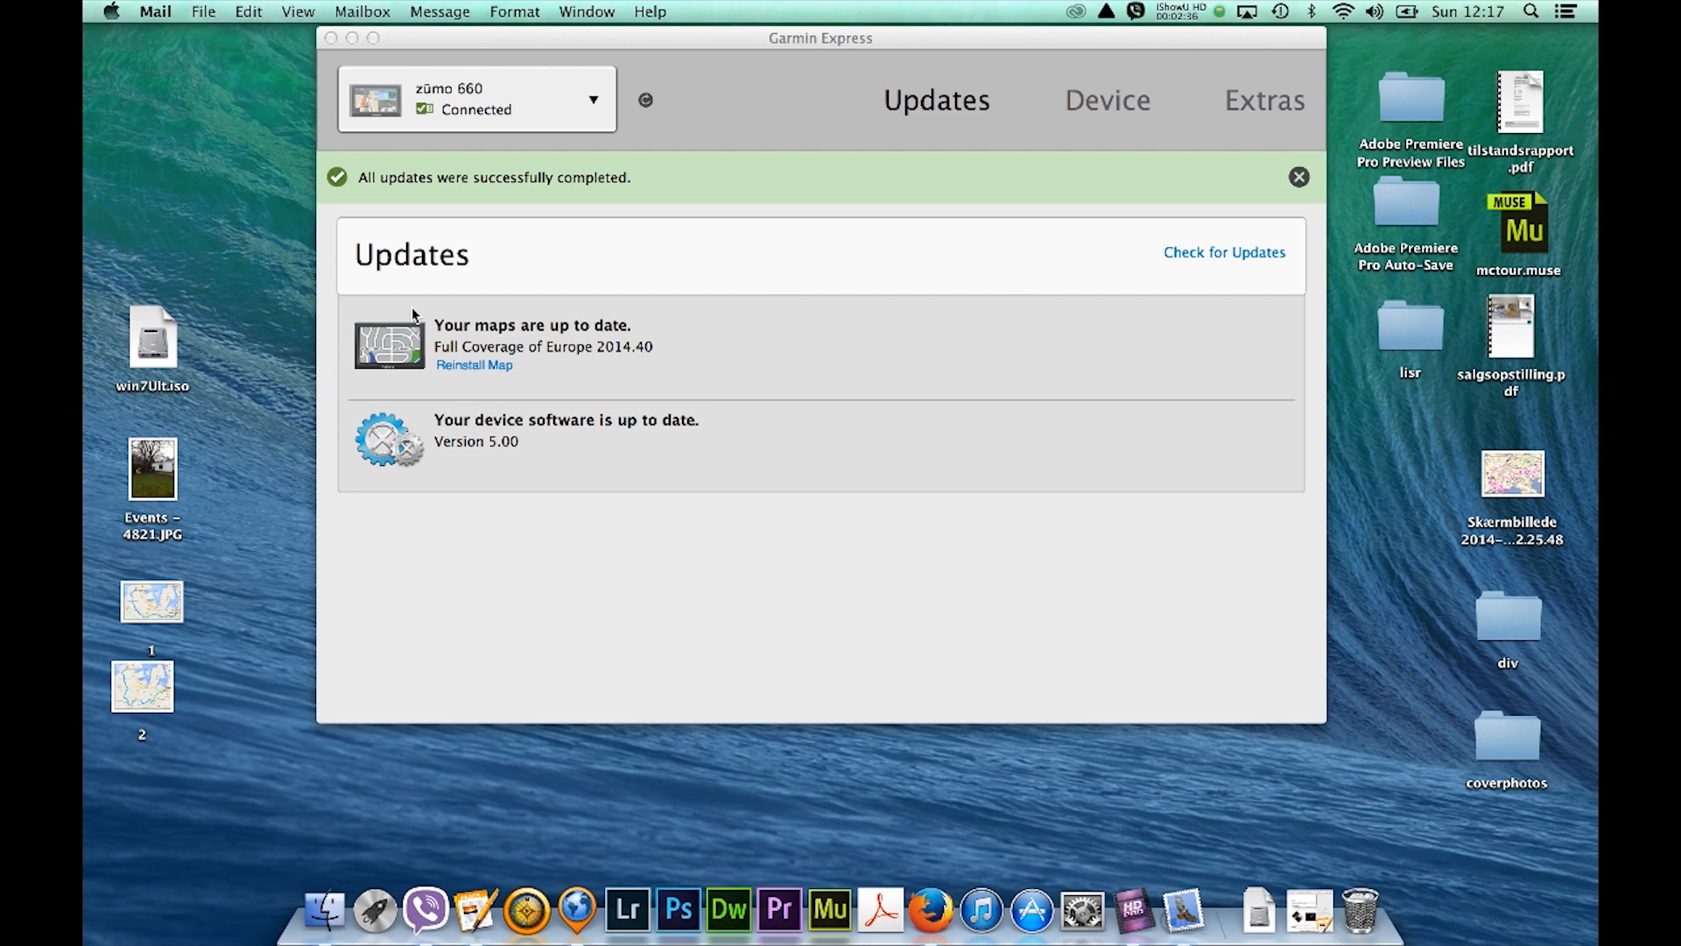
mouse_move(467, 381)
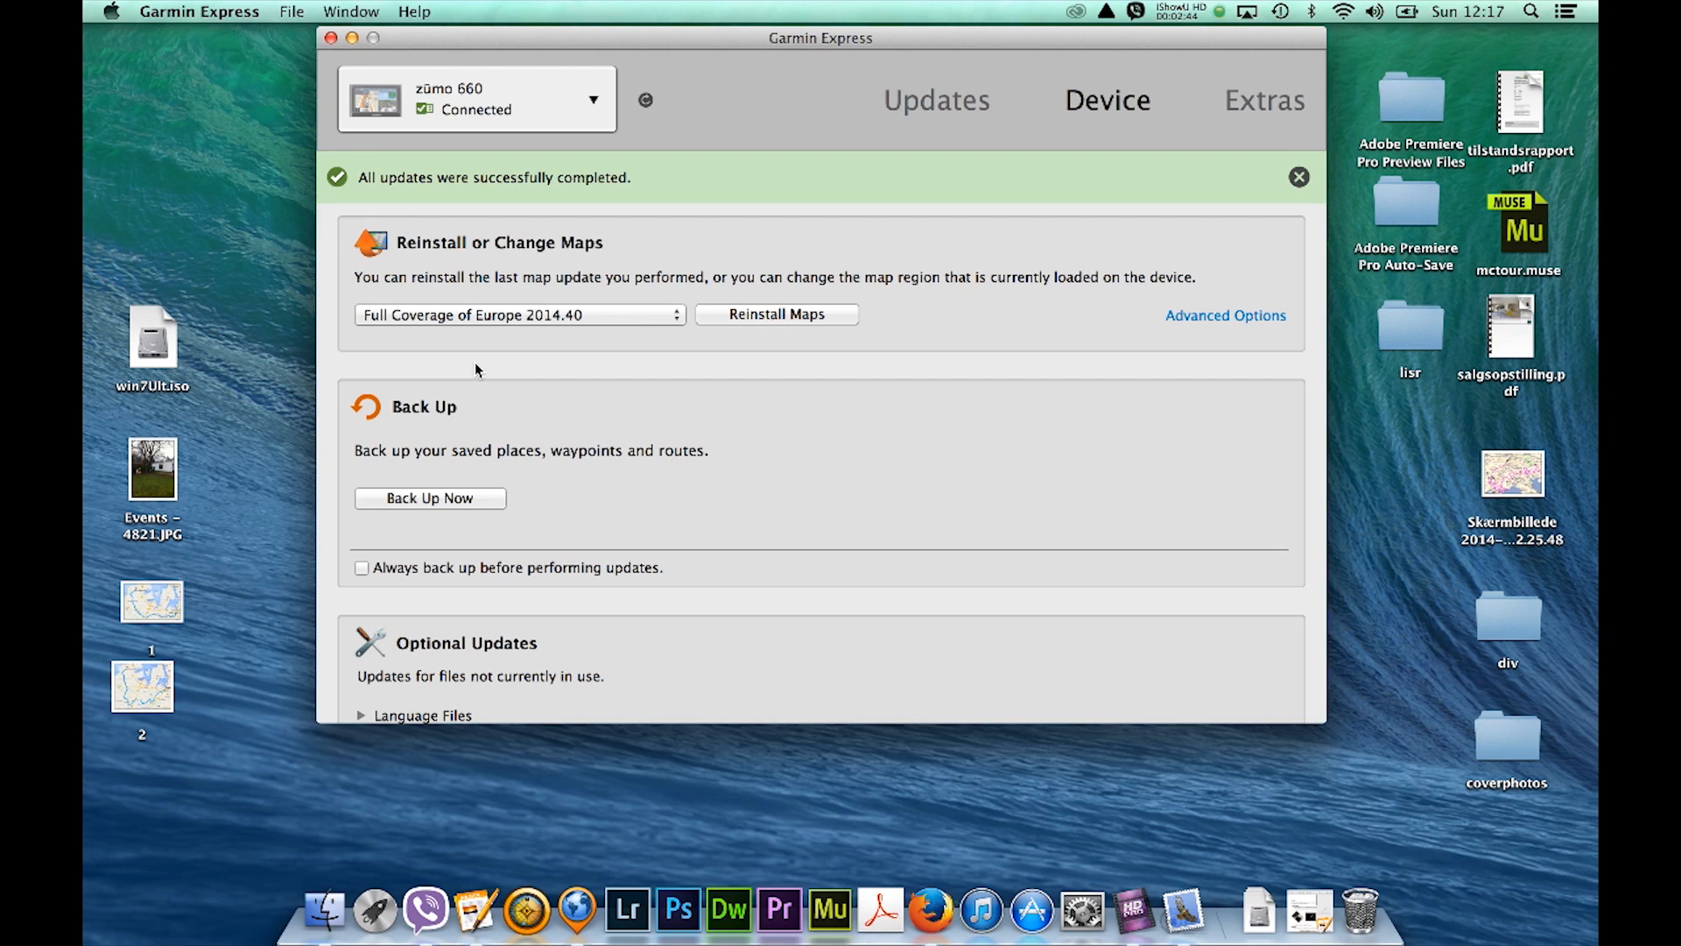
mouse_move(727, 420)
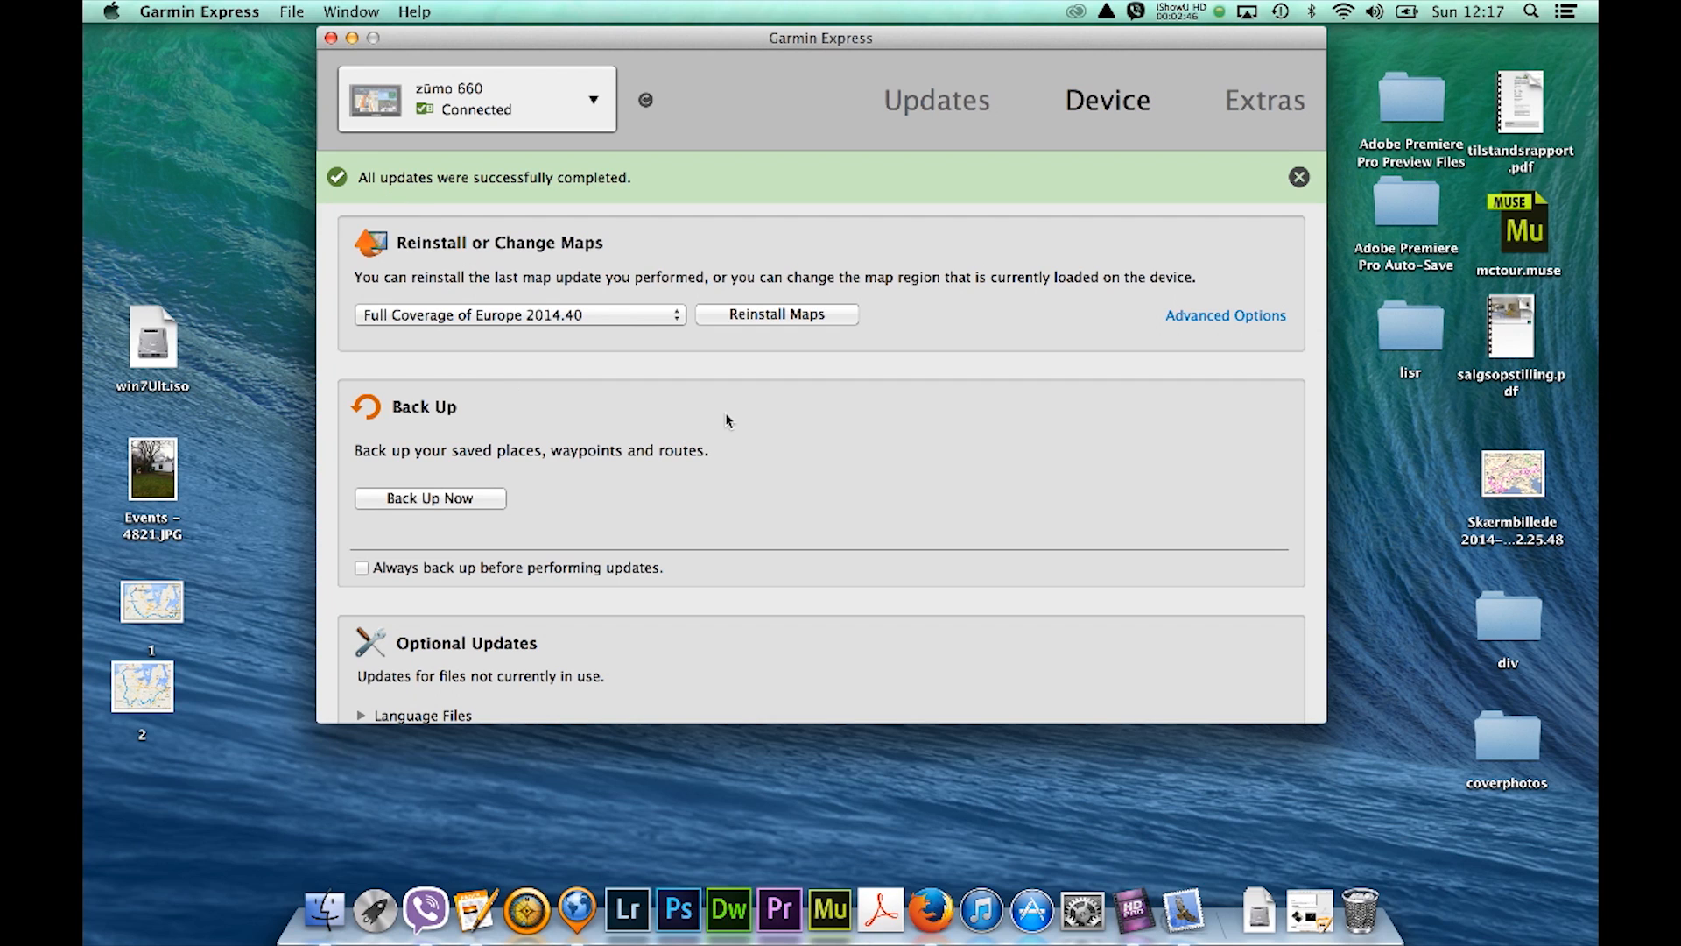
mouse_move(856, 340)
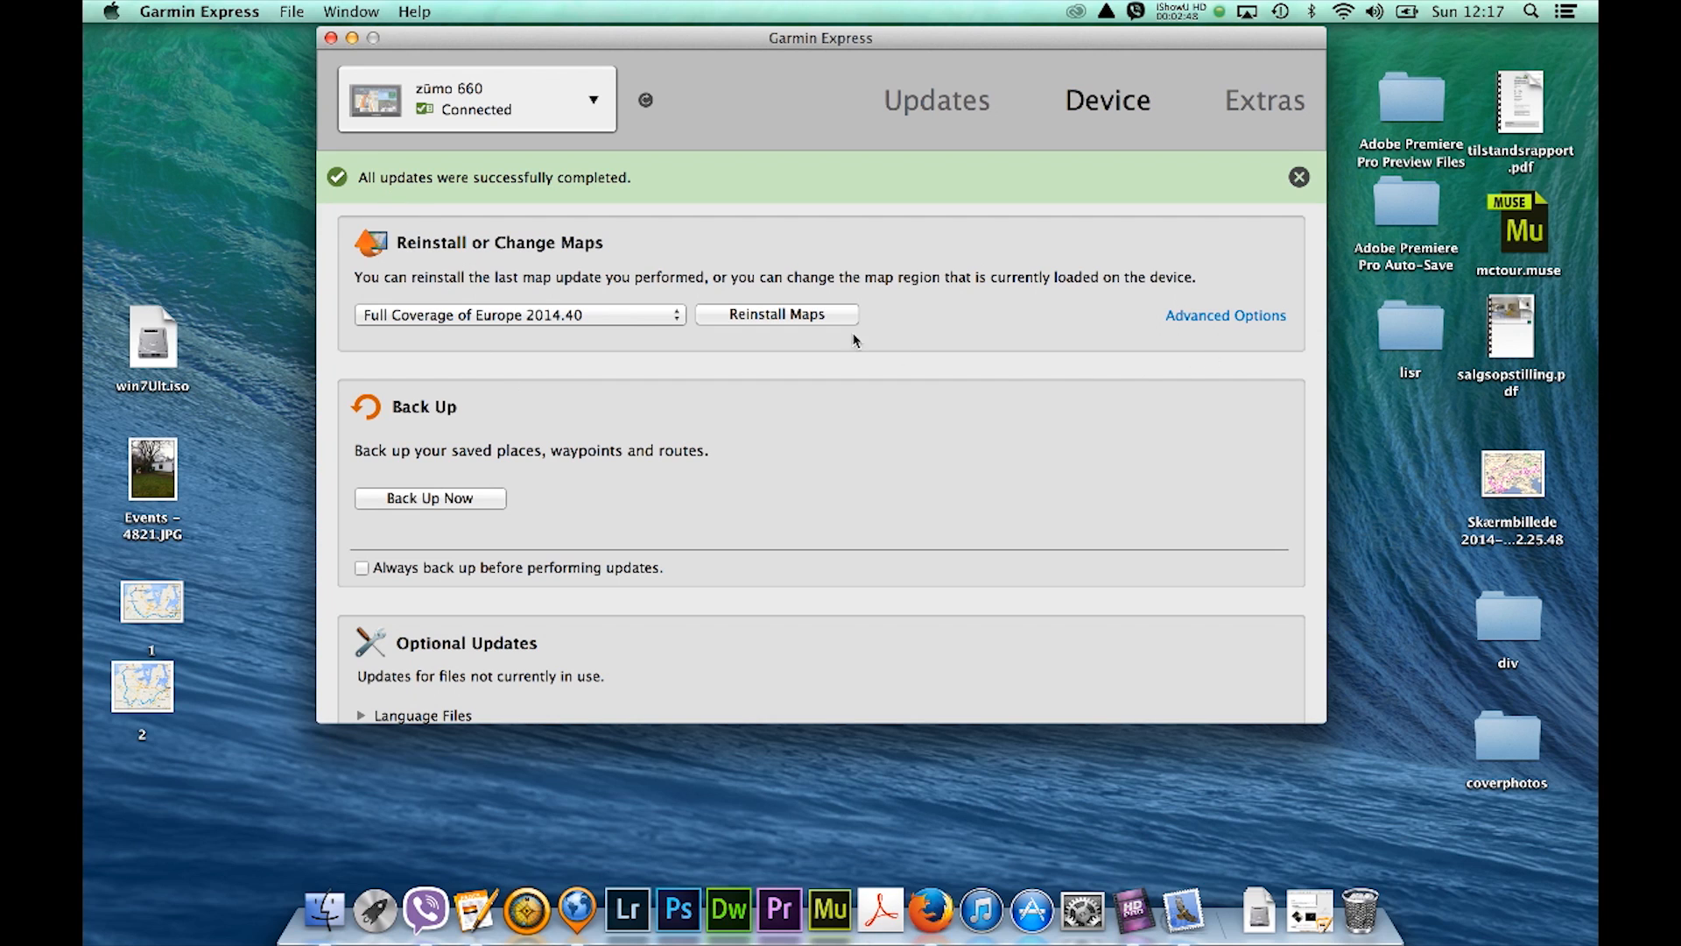
mouse_move(1192, 326)
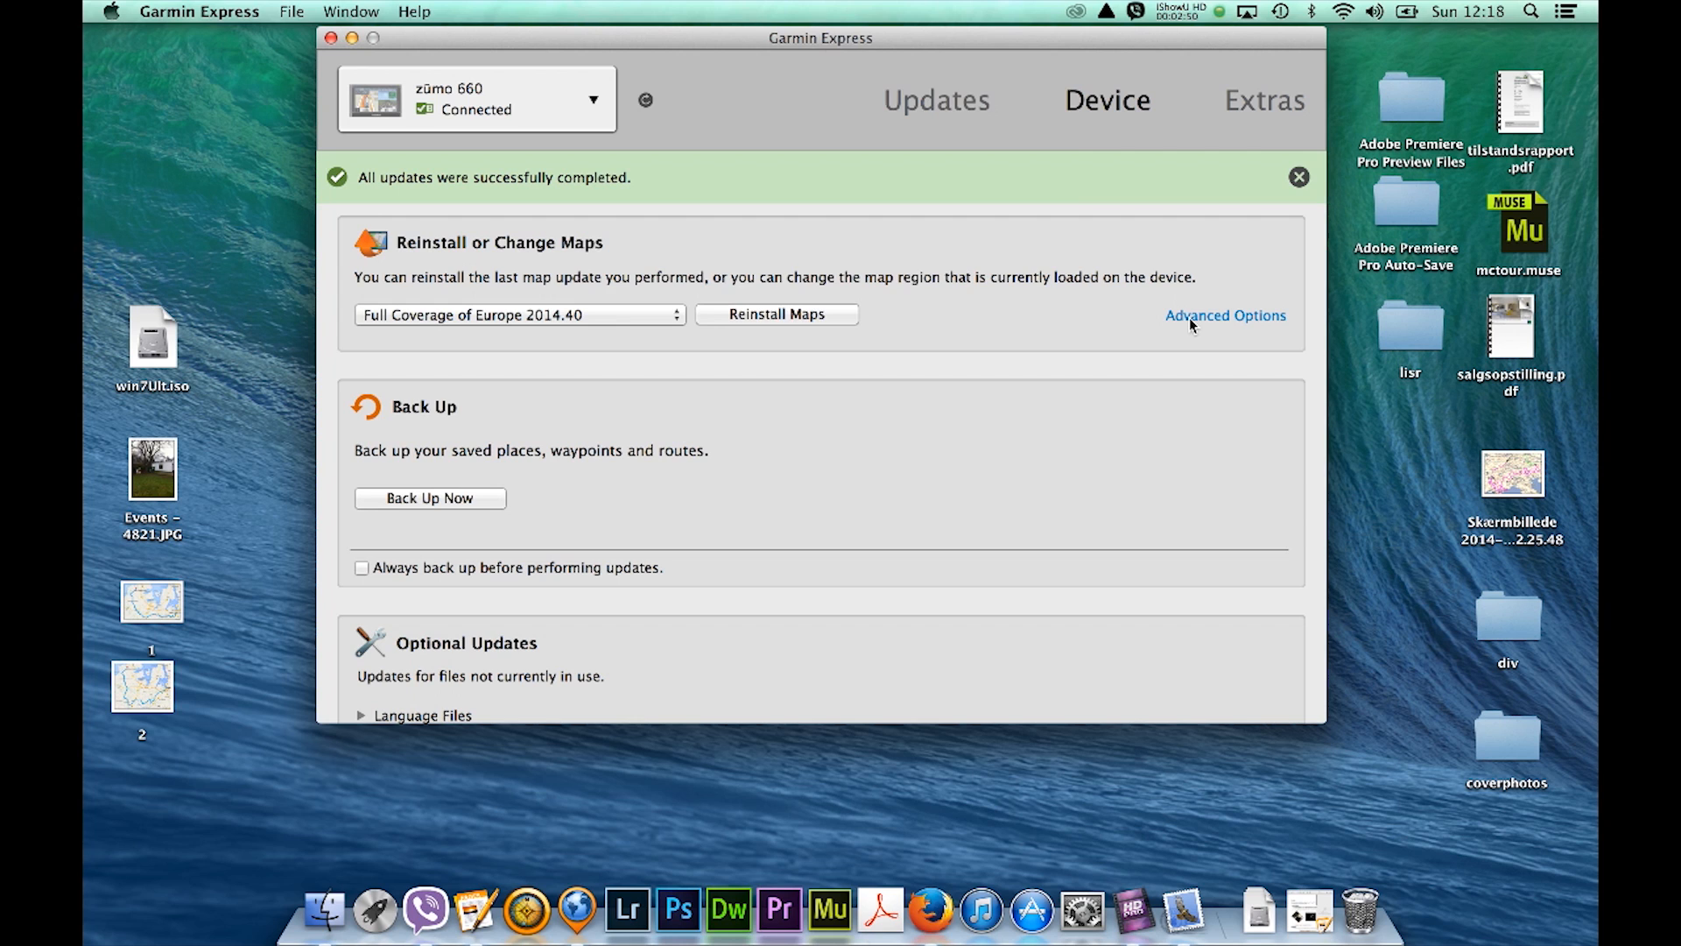
- Set the Full Coverage of Europe install location to Computer Only in Advanced Options
left_click(1225, 315)
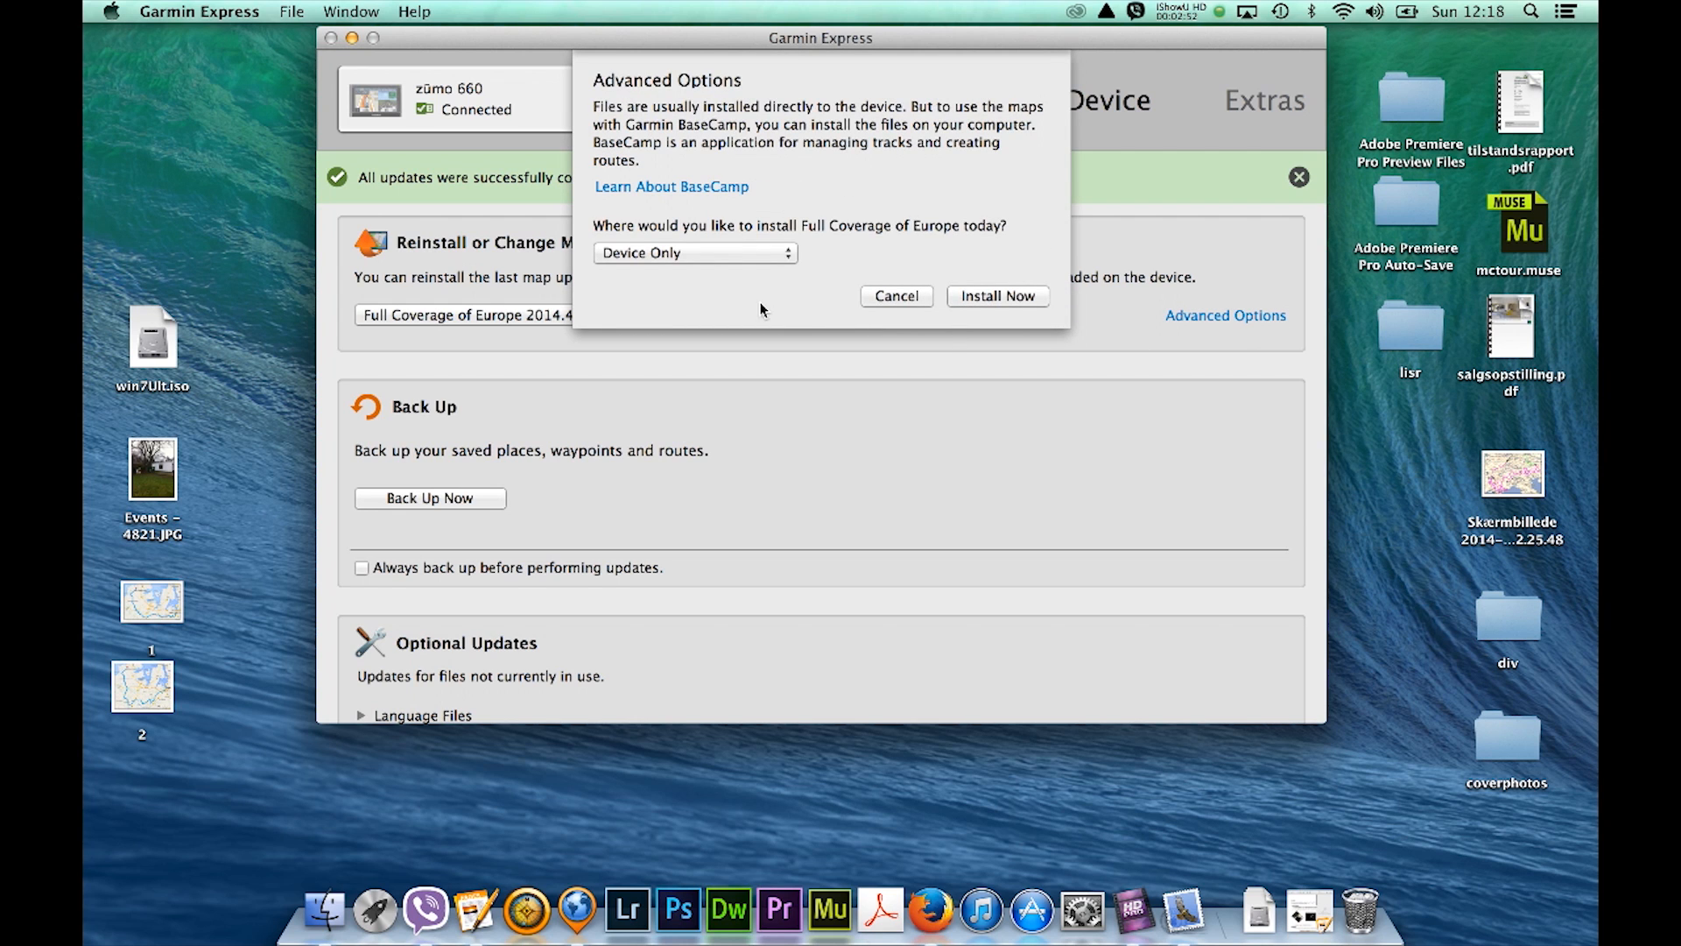
left_click(695, 253)
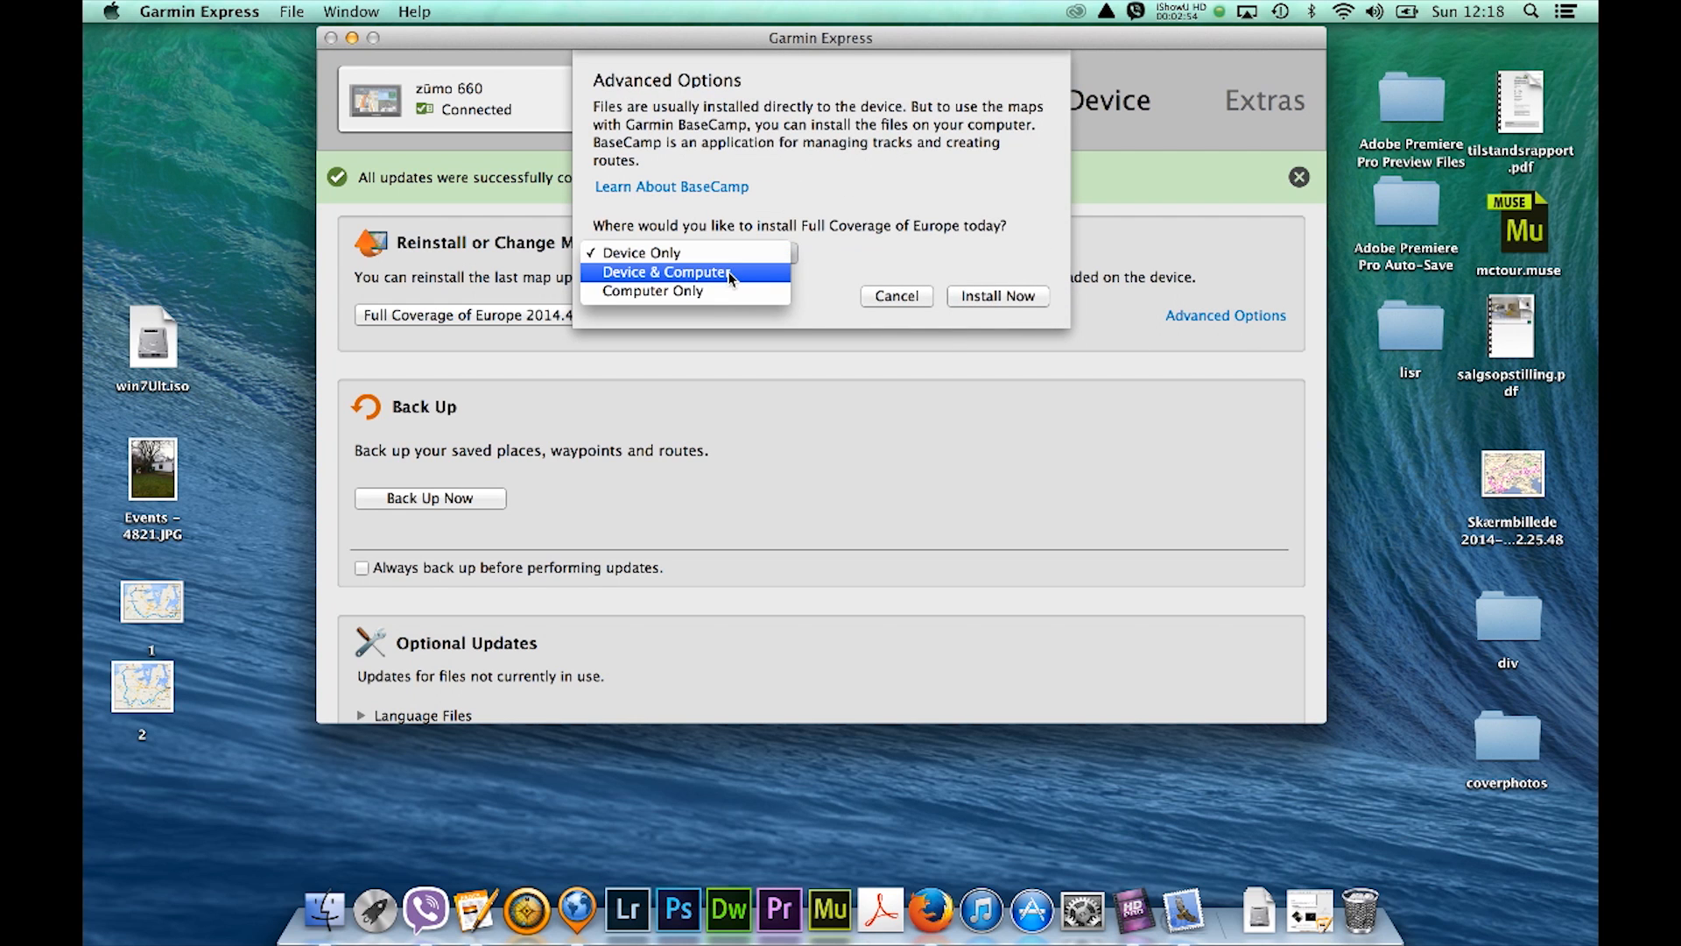
mouse_move(700, 293)
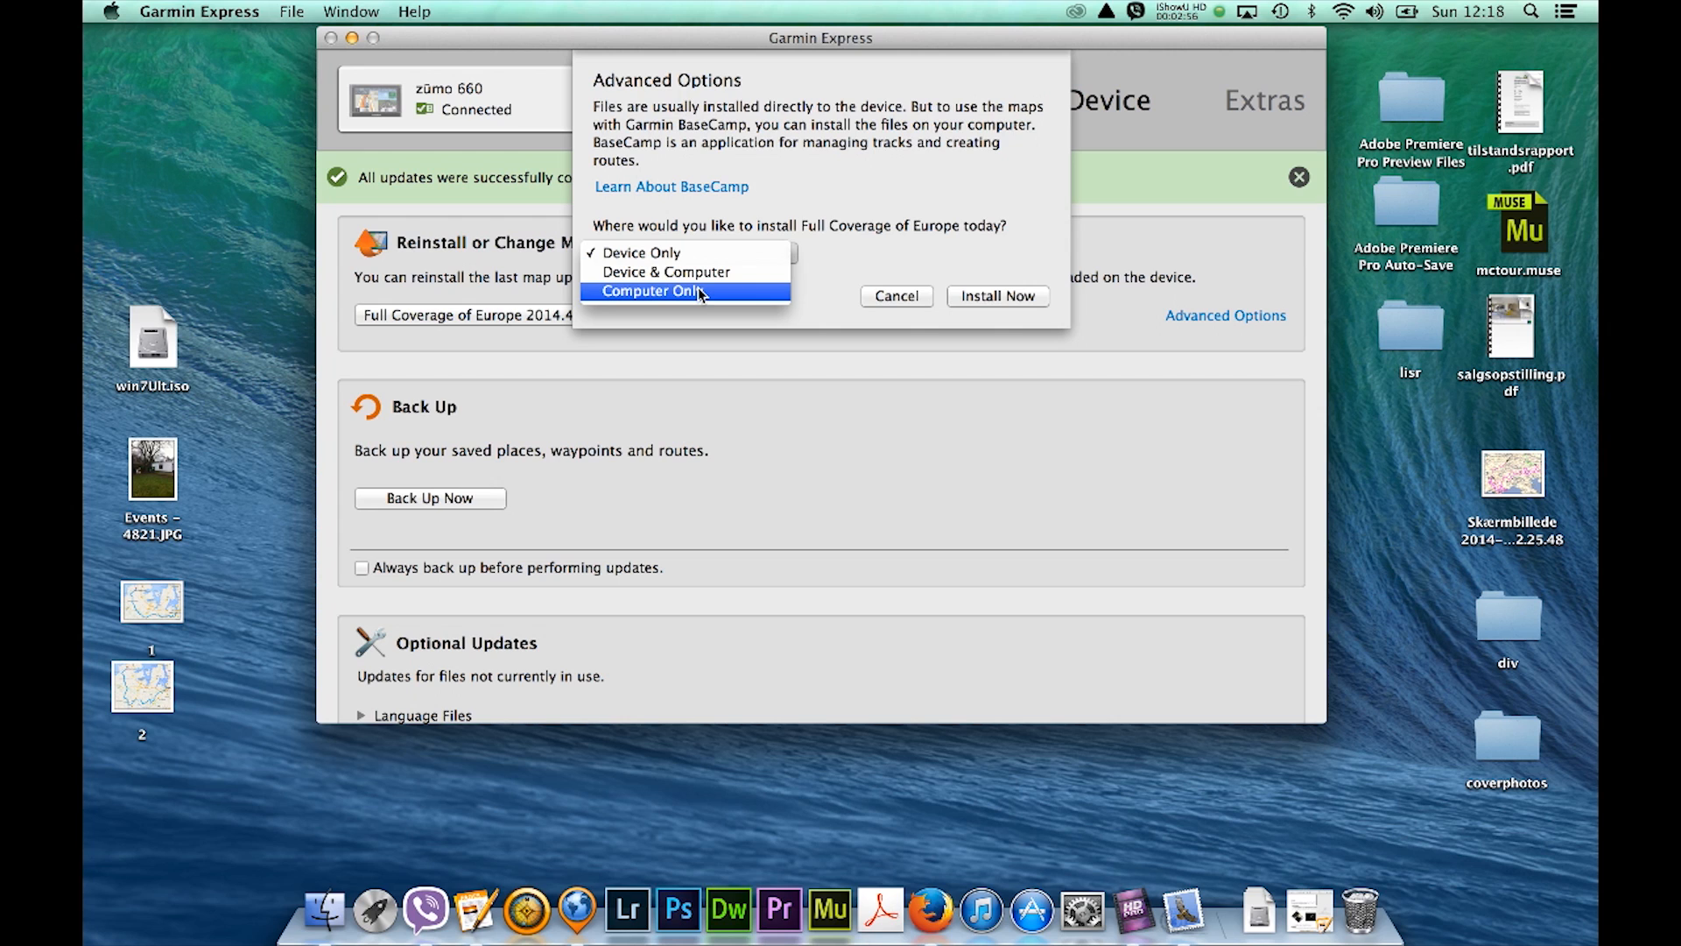
left_click(685, 291)
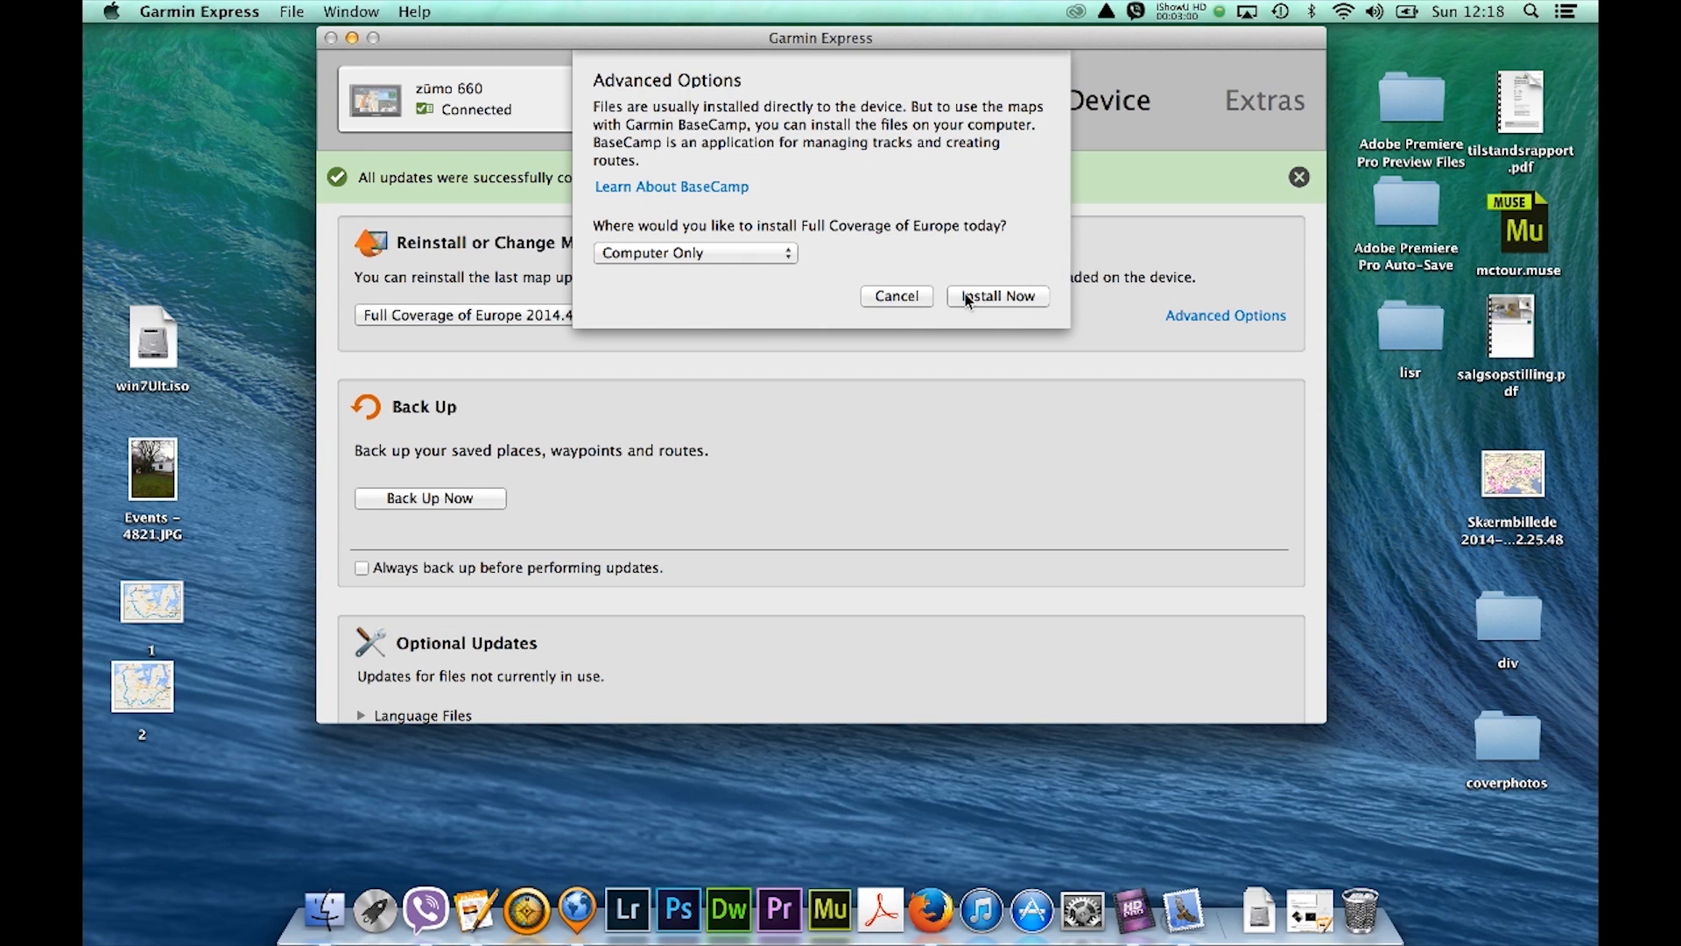
mouse_move(825, 281)
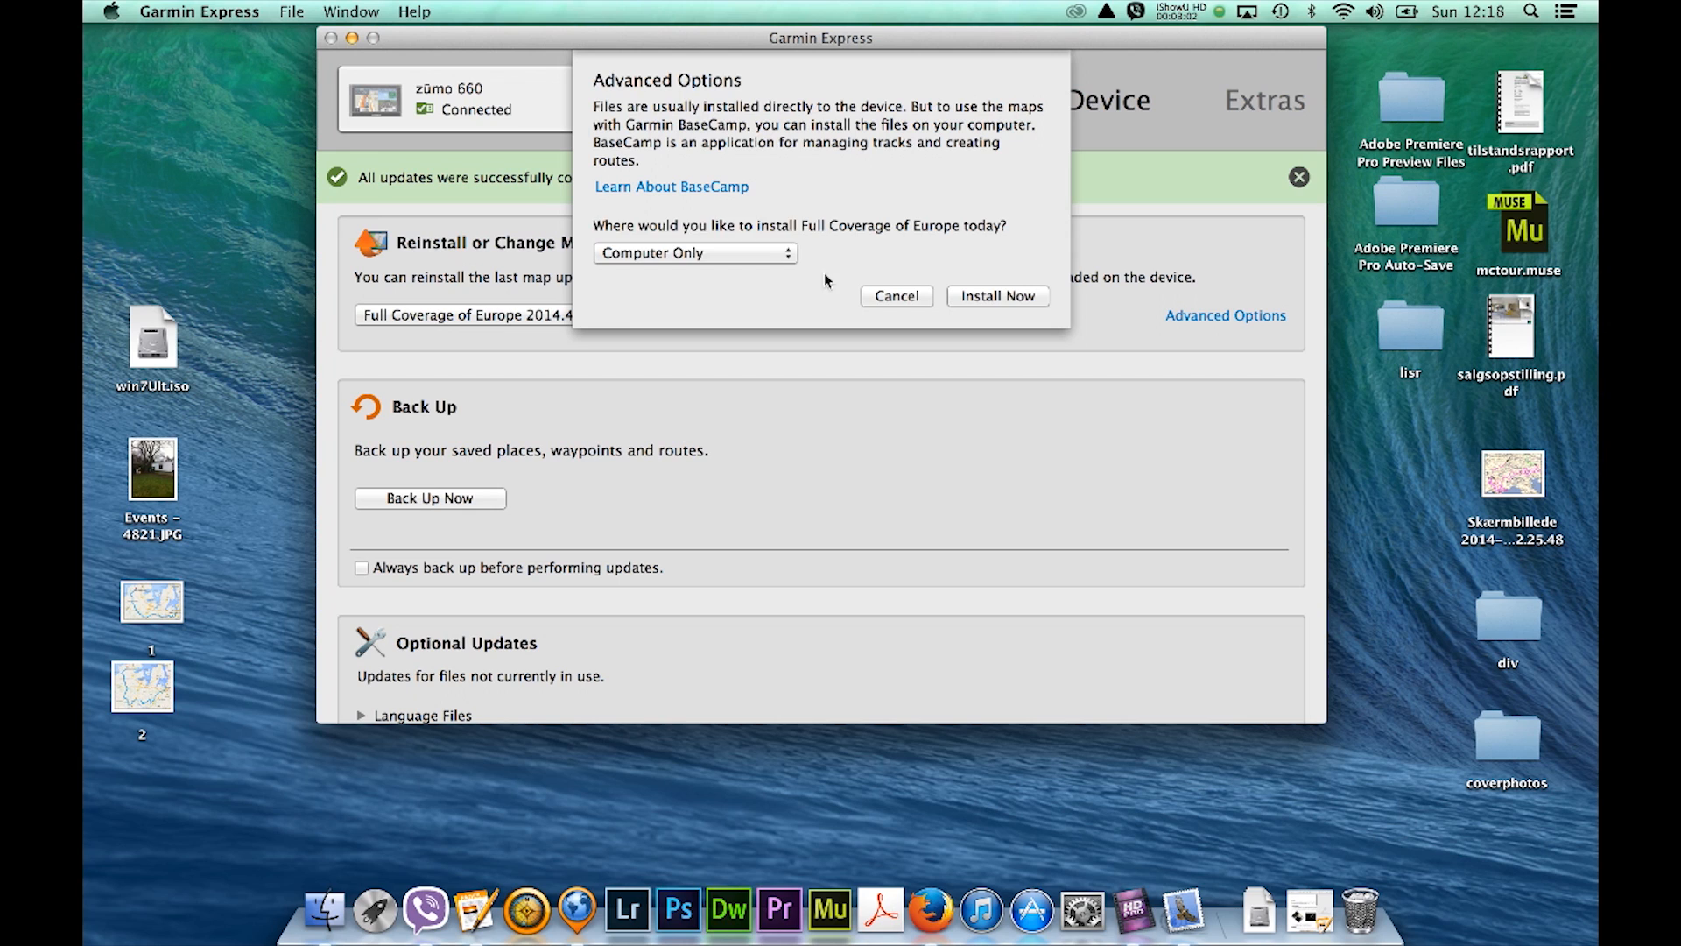
left_click(693, 253)
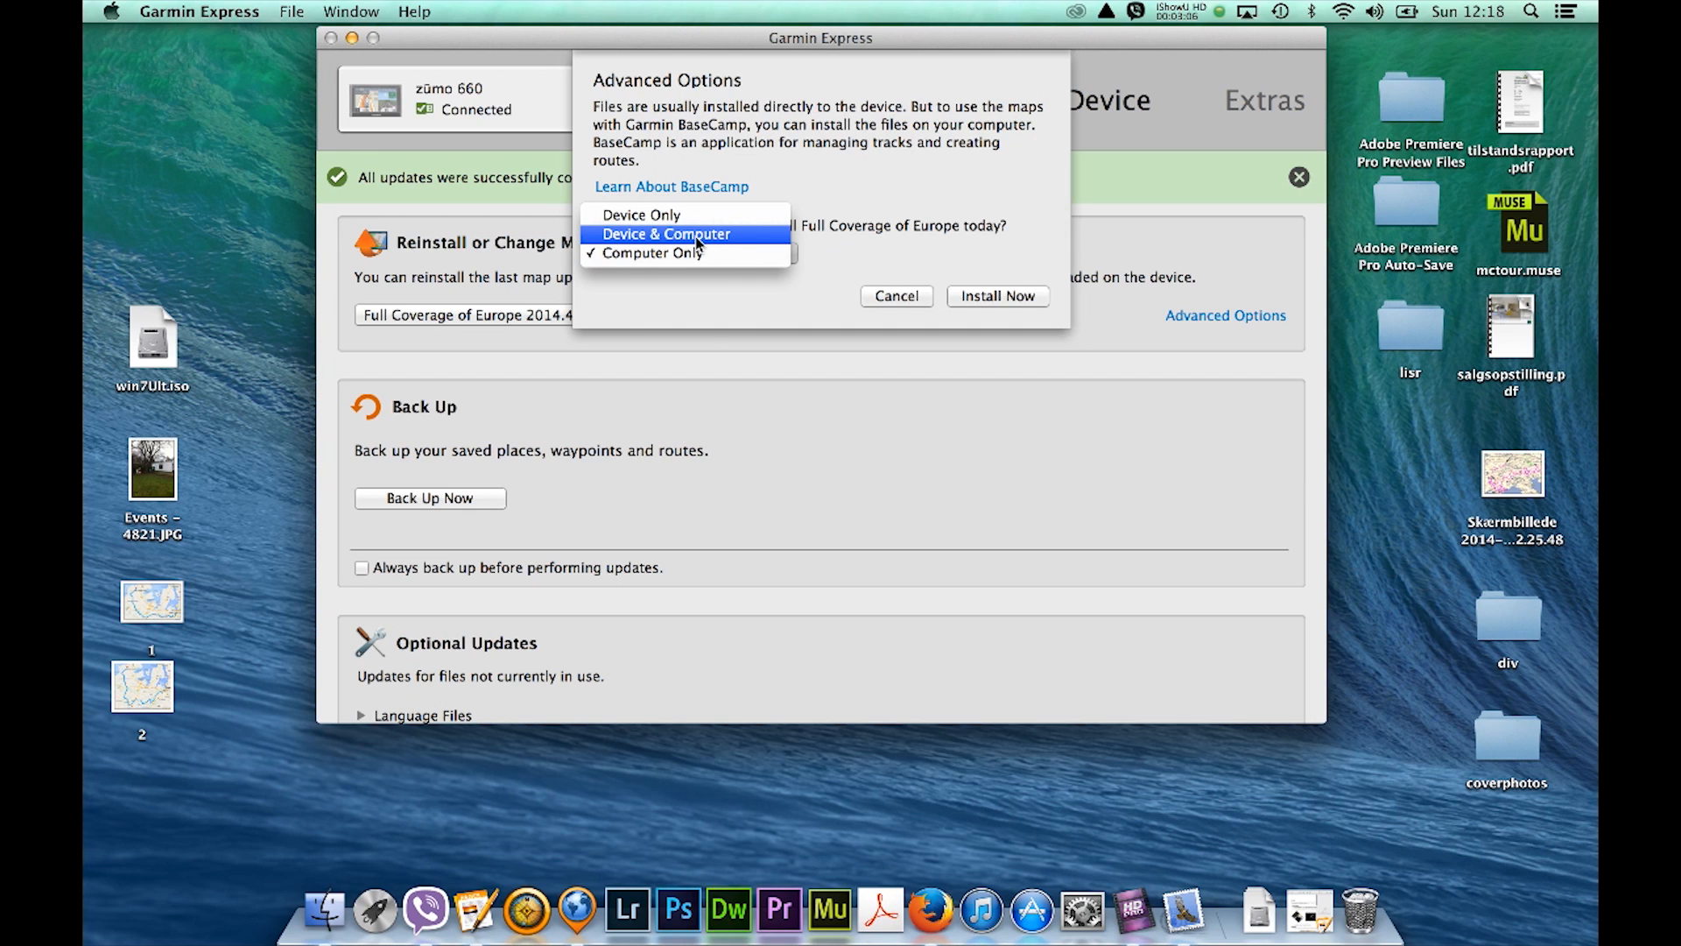
mouse_move(671, 253)
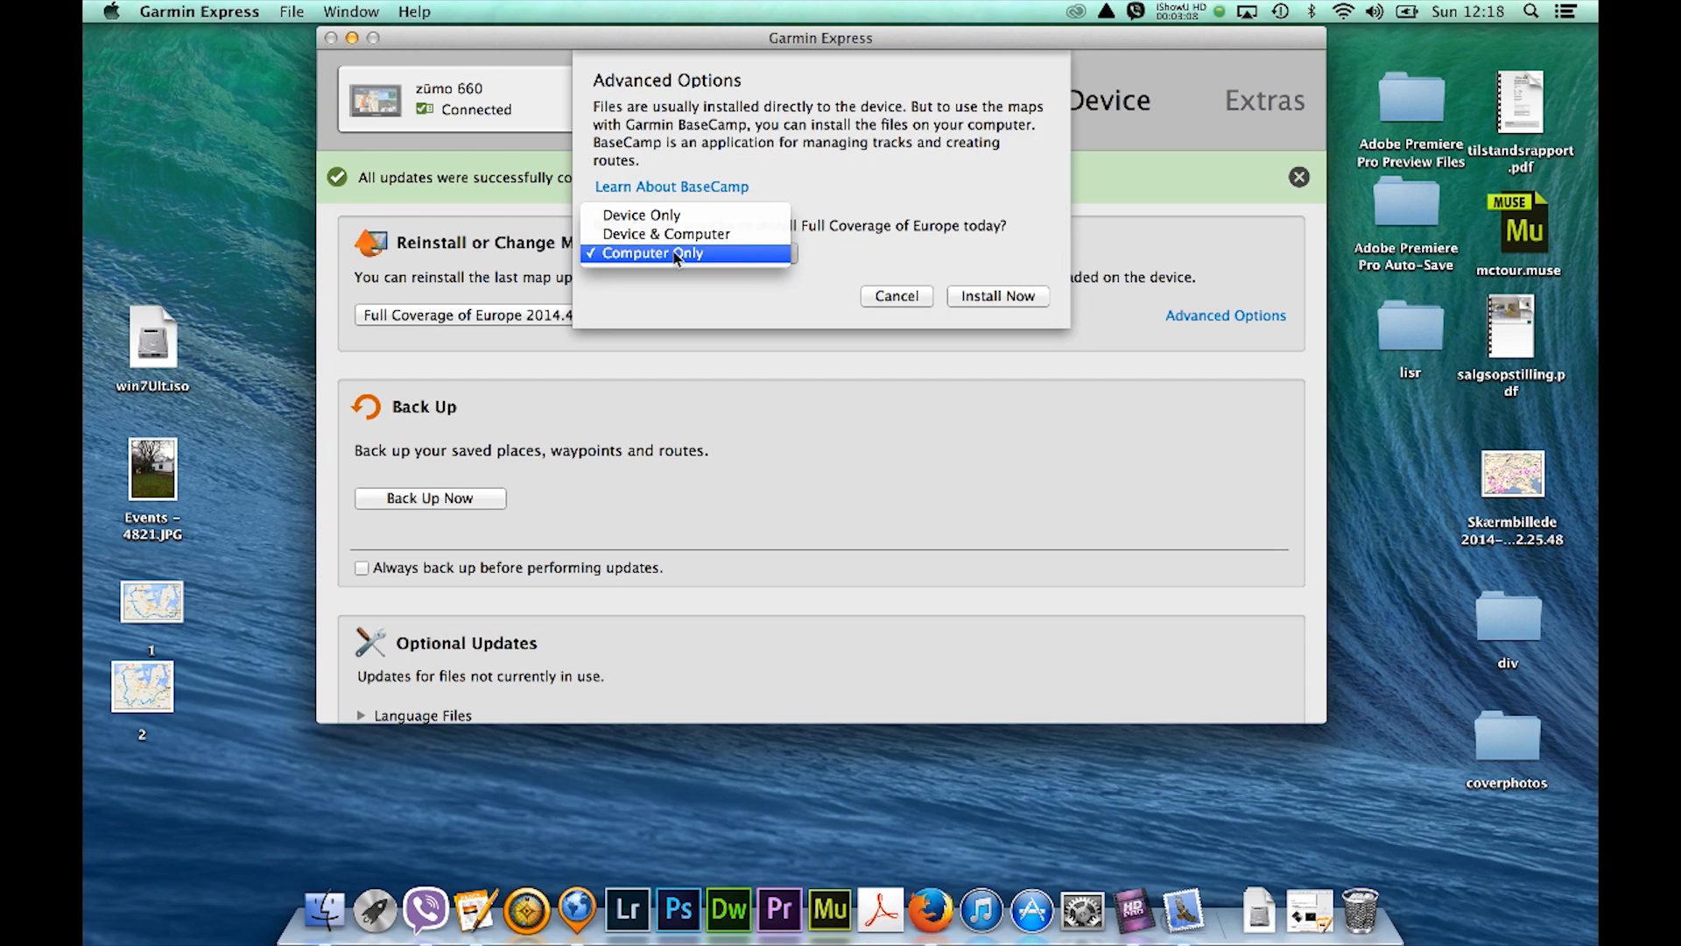
mouse_move(662, 256)
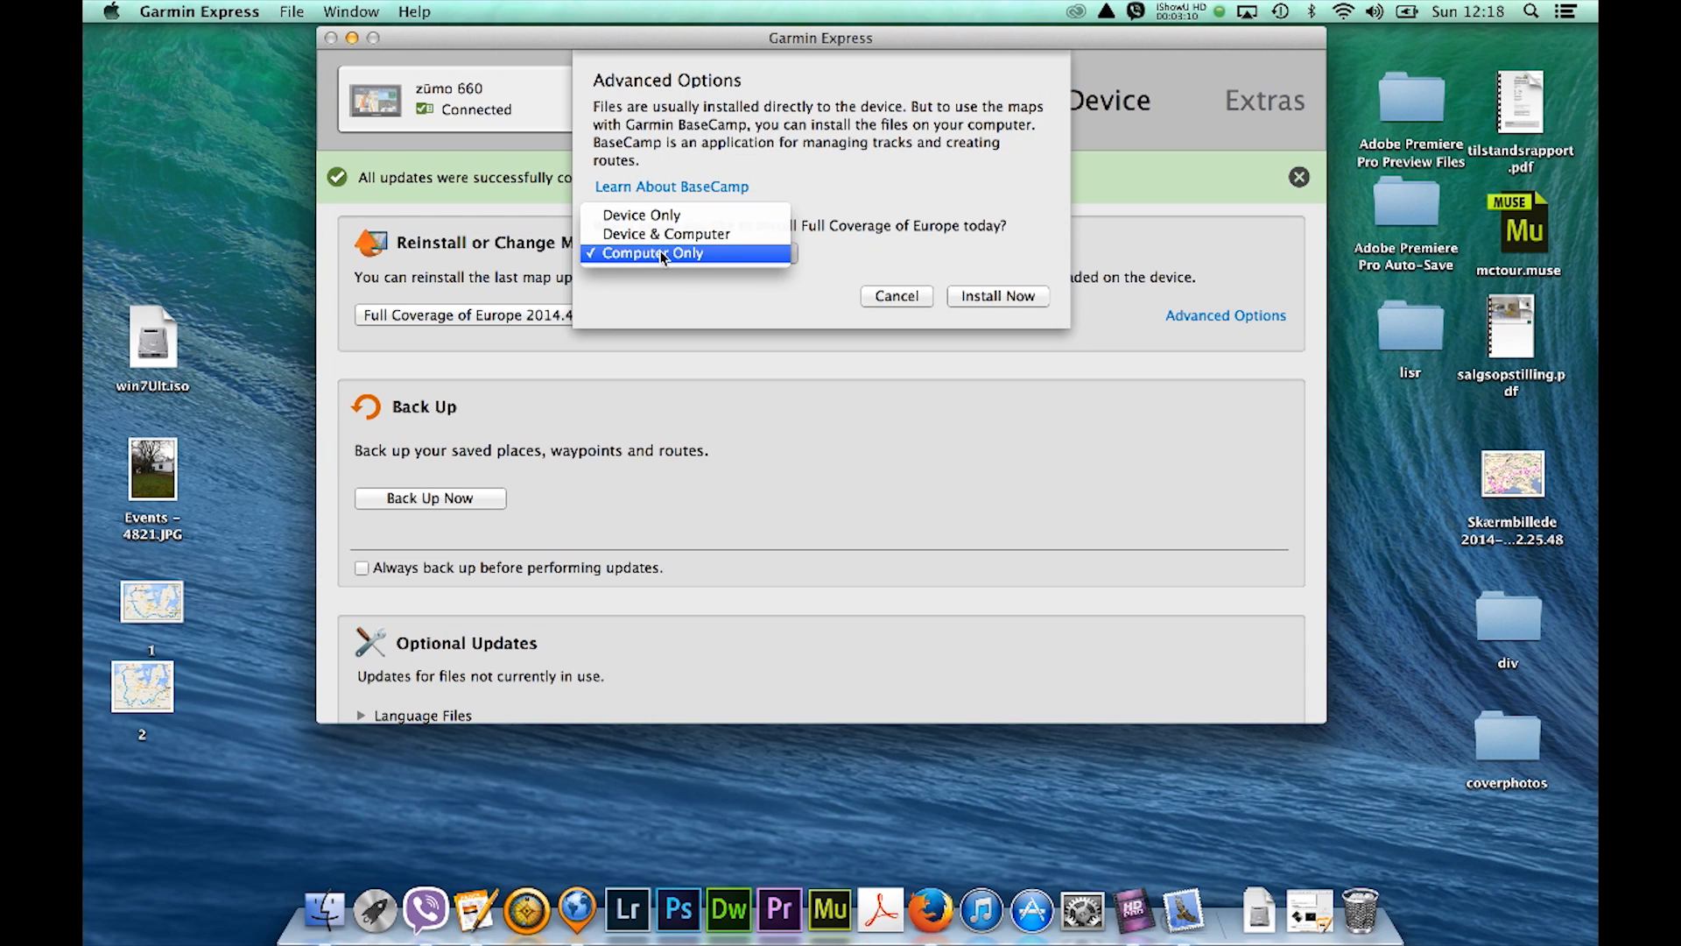
left_click(663, 253)
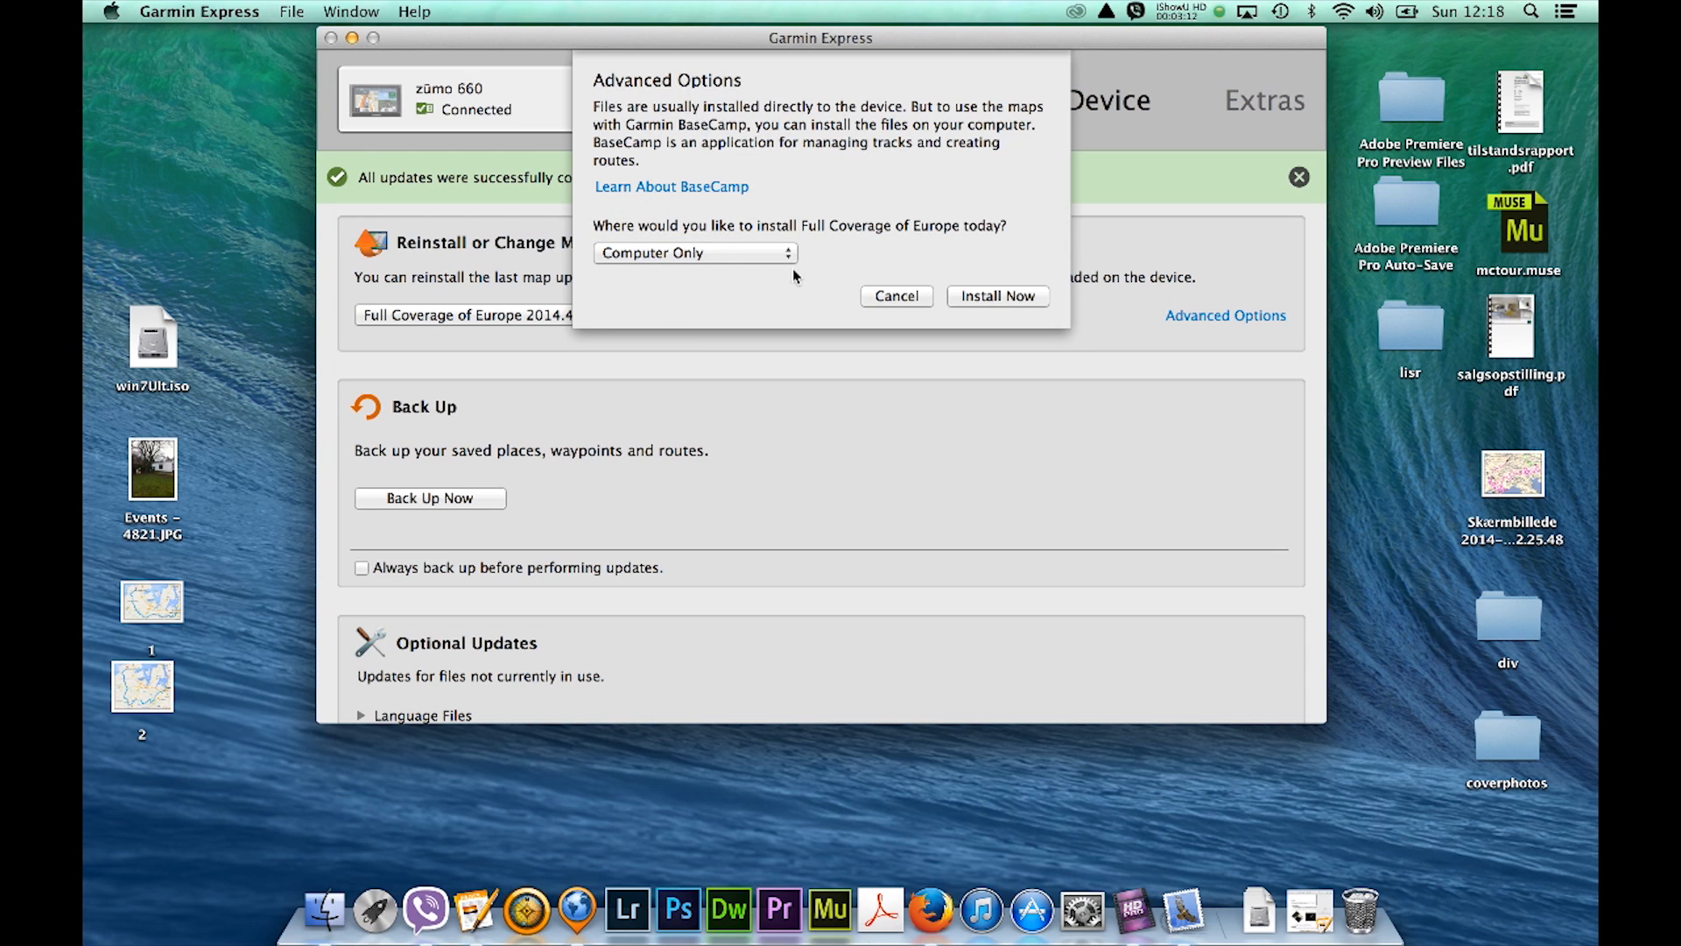
mouse_move(597, 638)
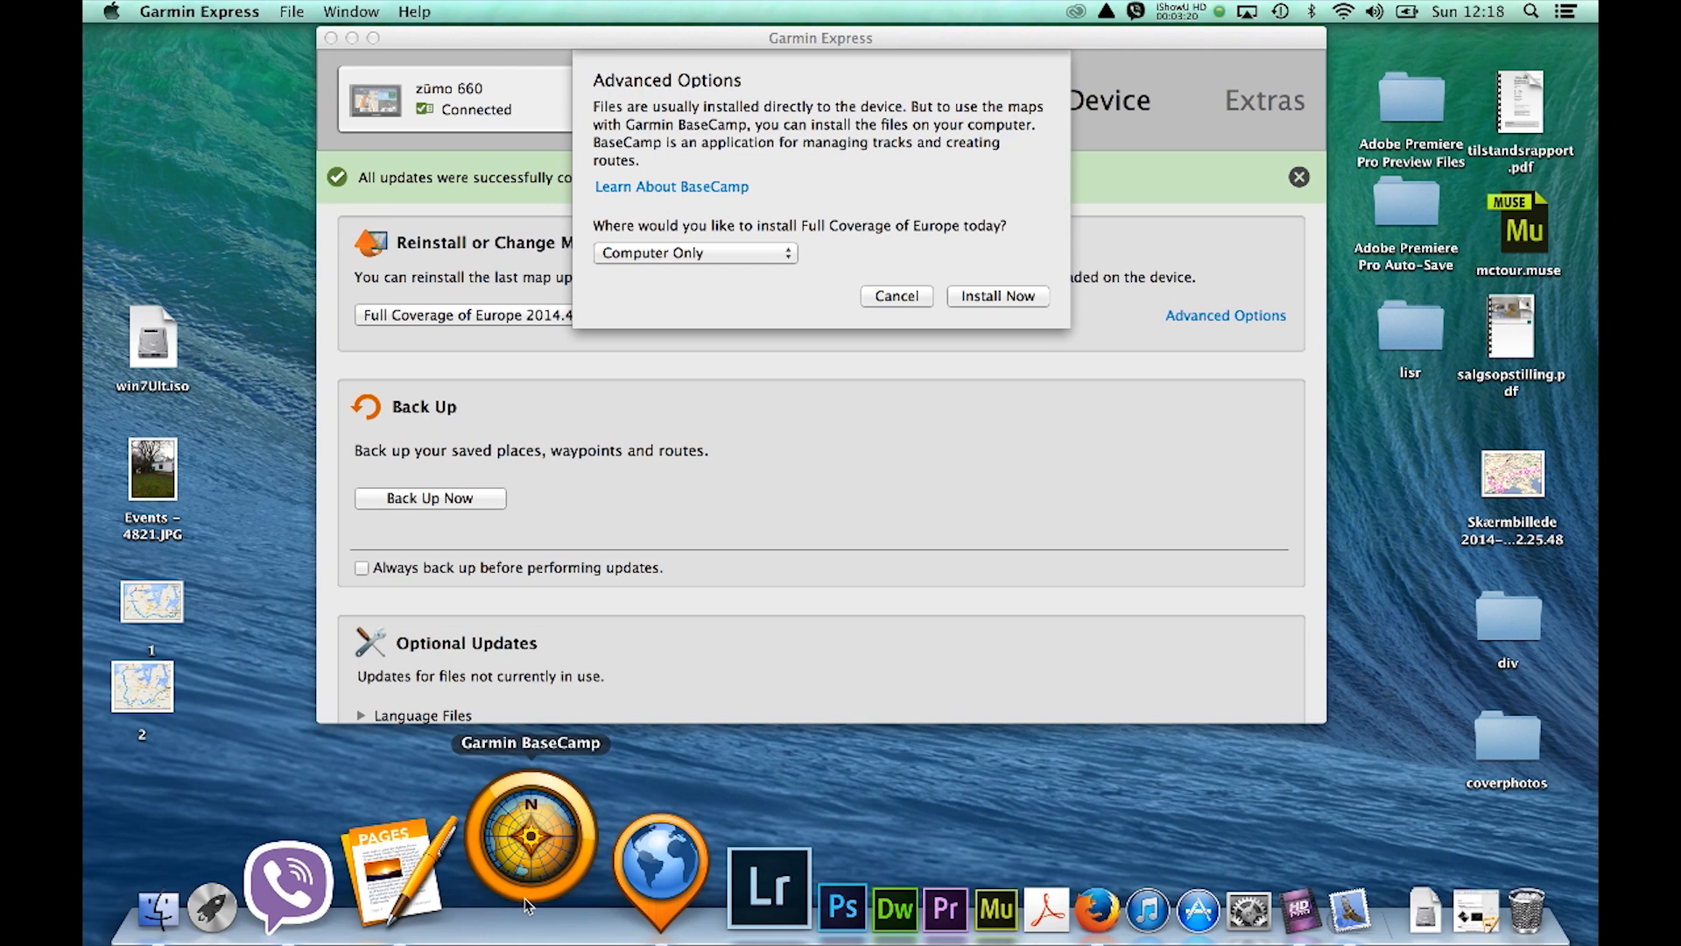
- Launch BaseCamp, check its available maps, then return to Garmin Express
left_click(529, 845)
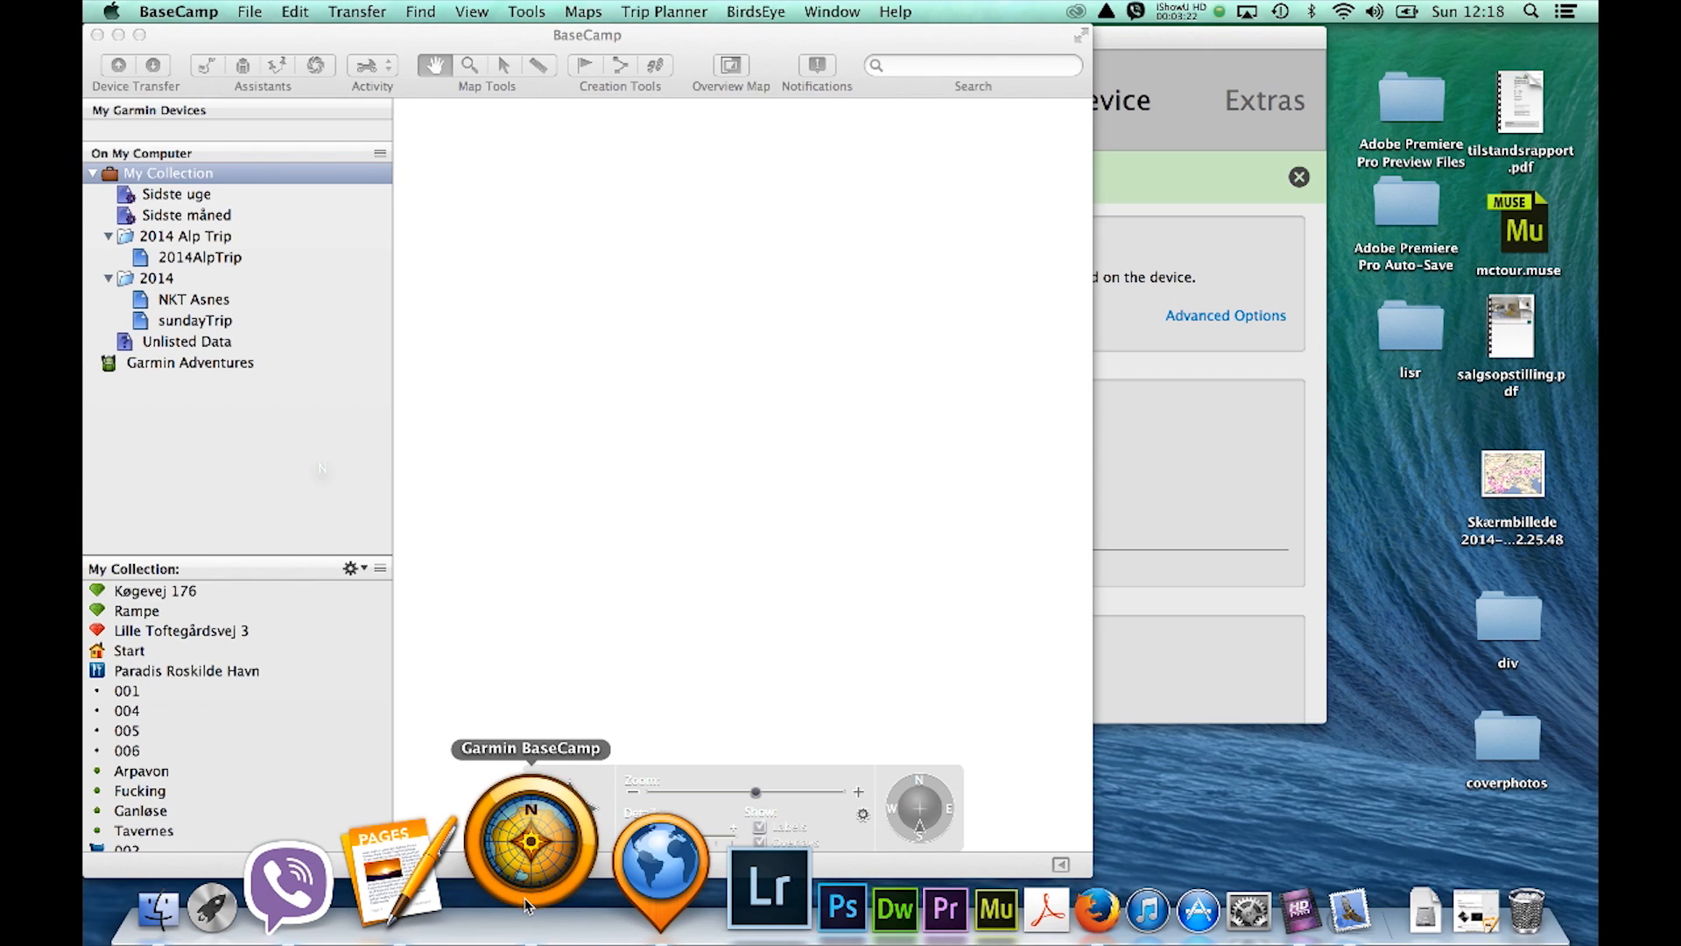
left_click(200, 257)
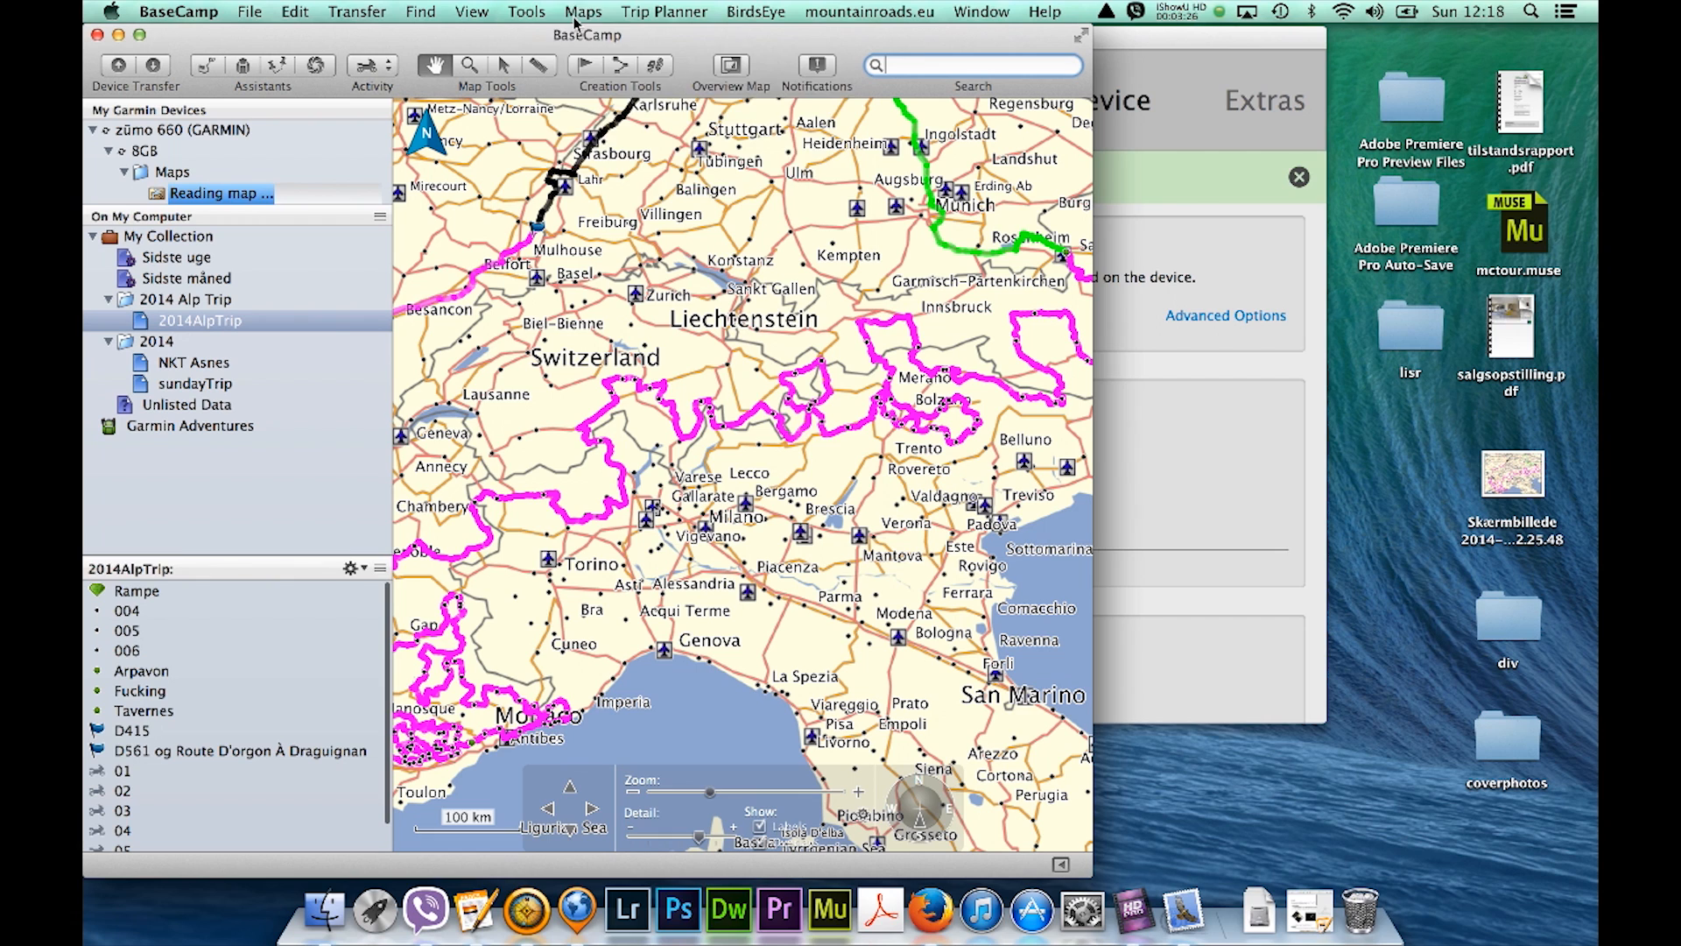
left_click(582, 10)
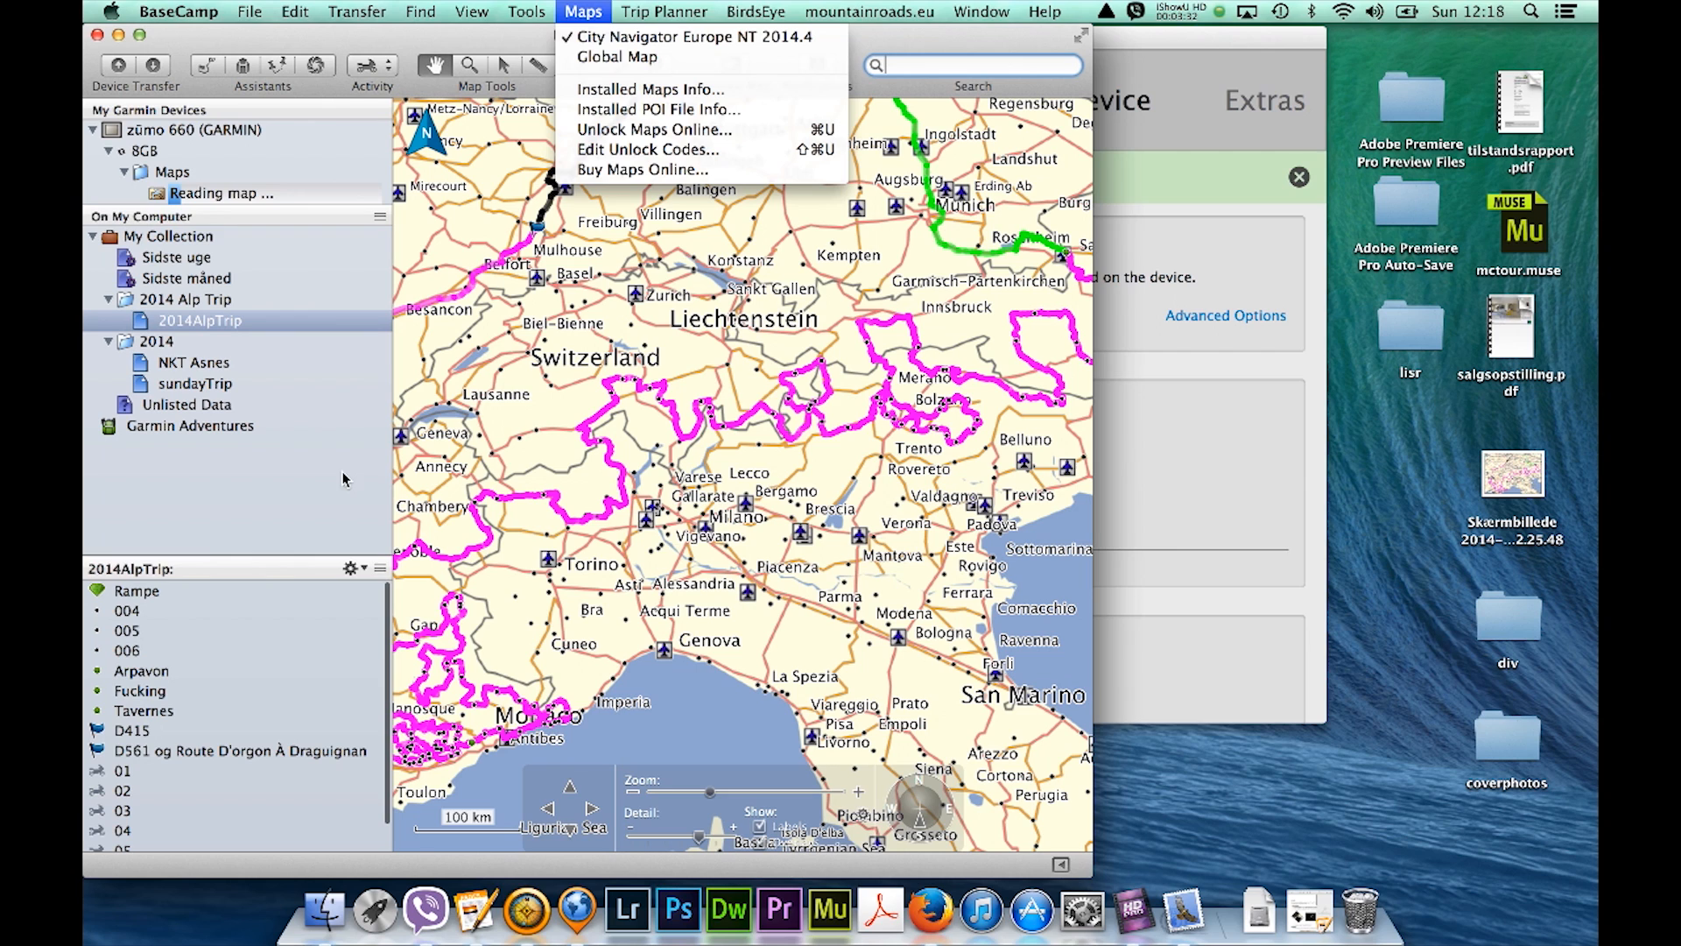
mouse_move(328, 262)
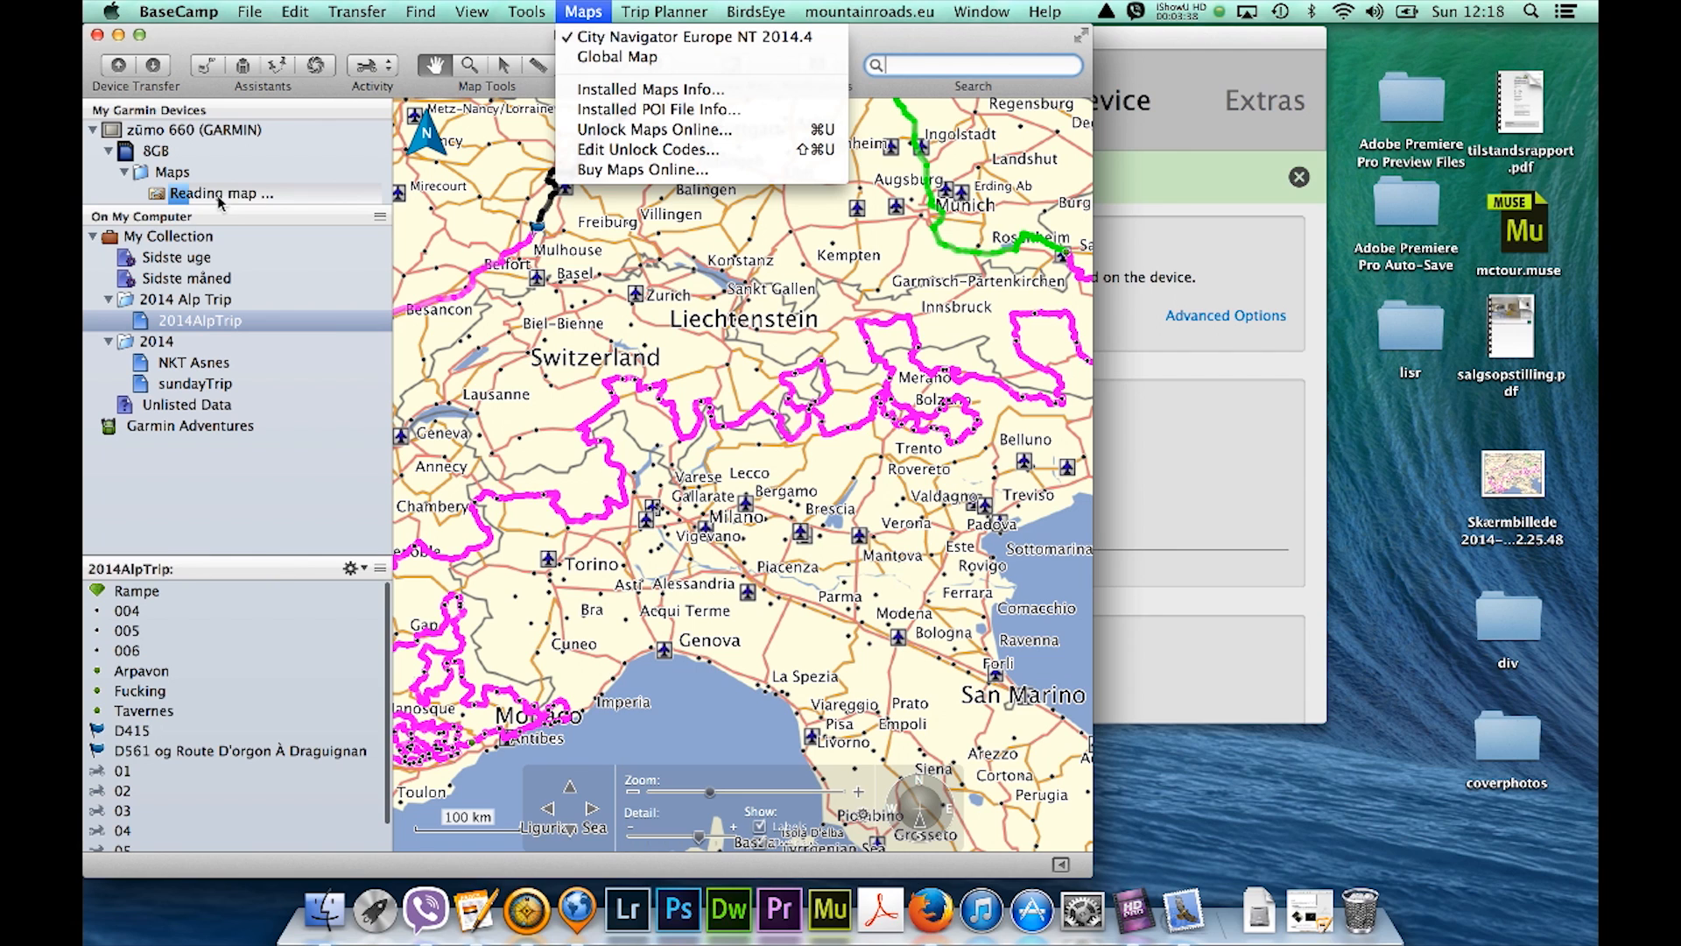
mouse_move(254, 202)
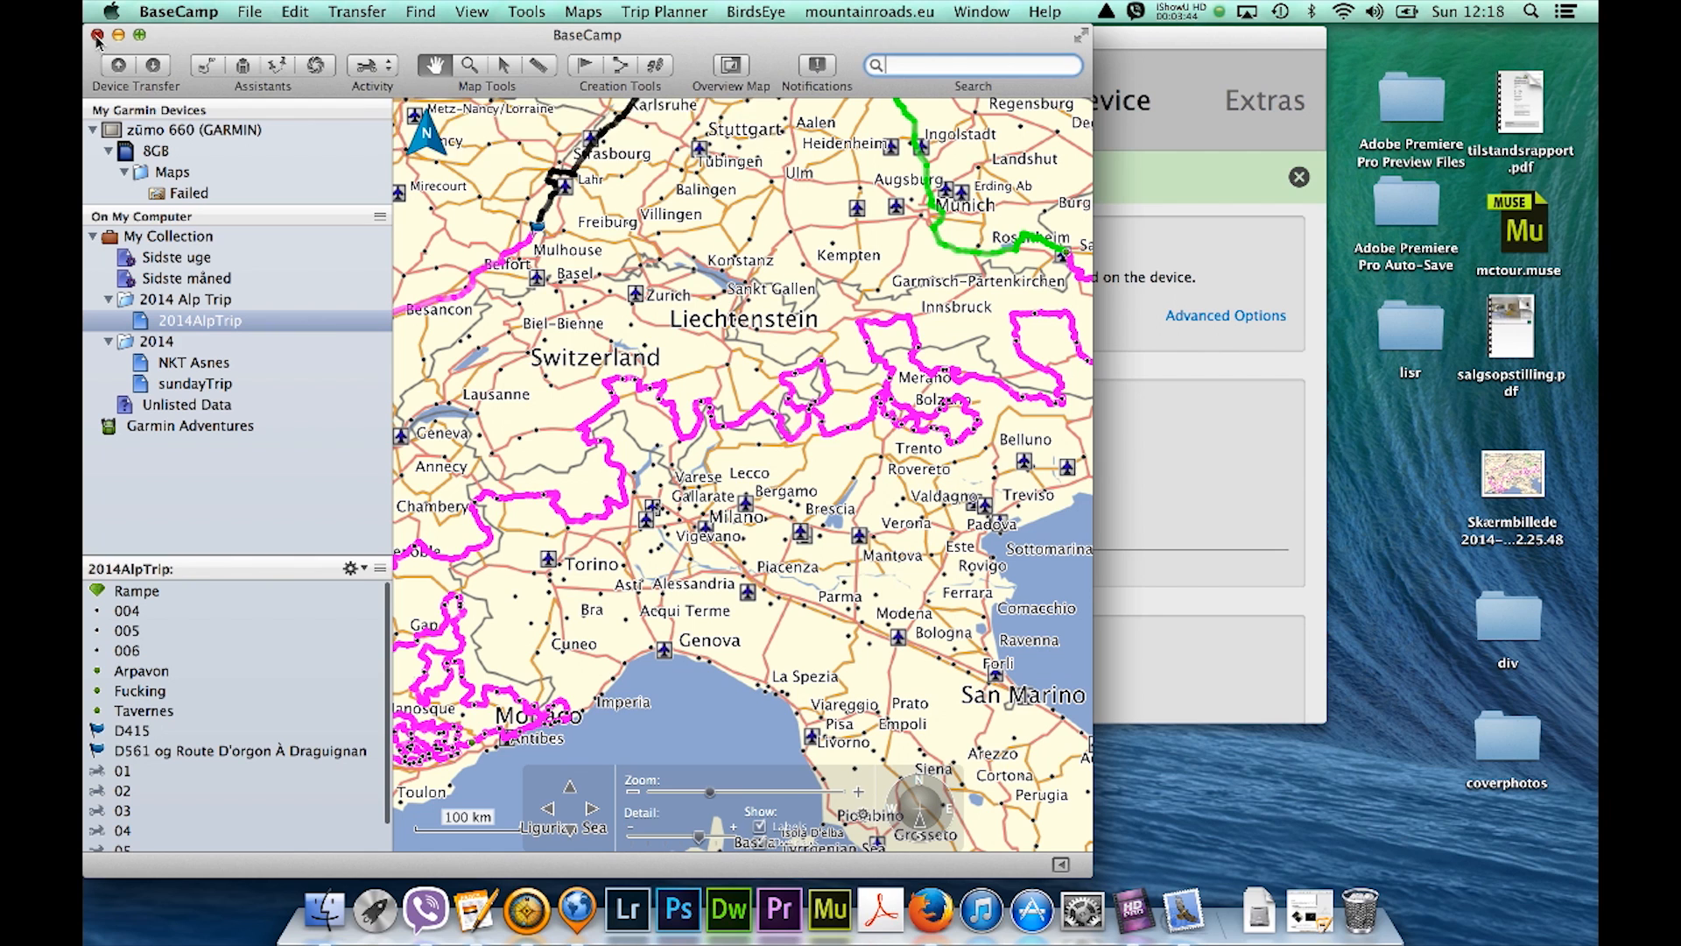
left_click(1225, 315)
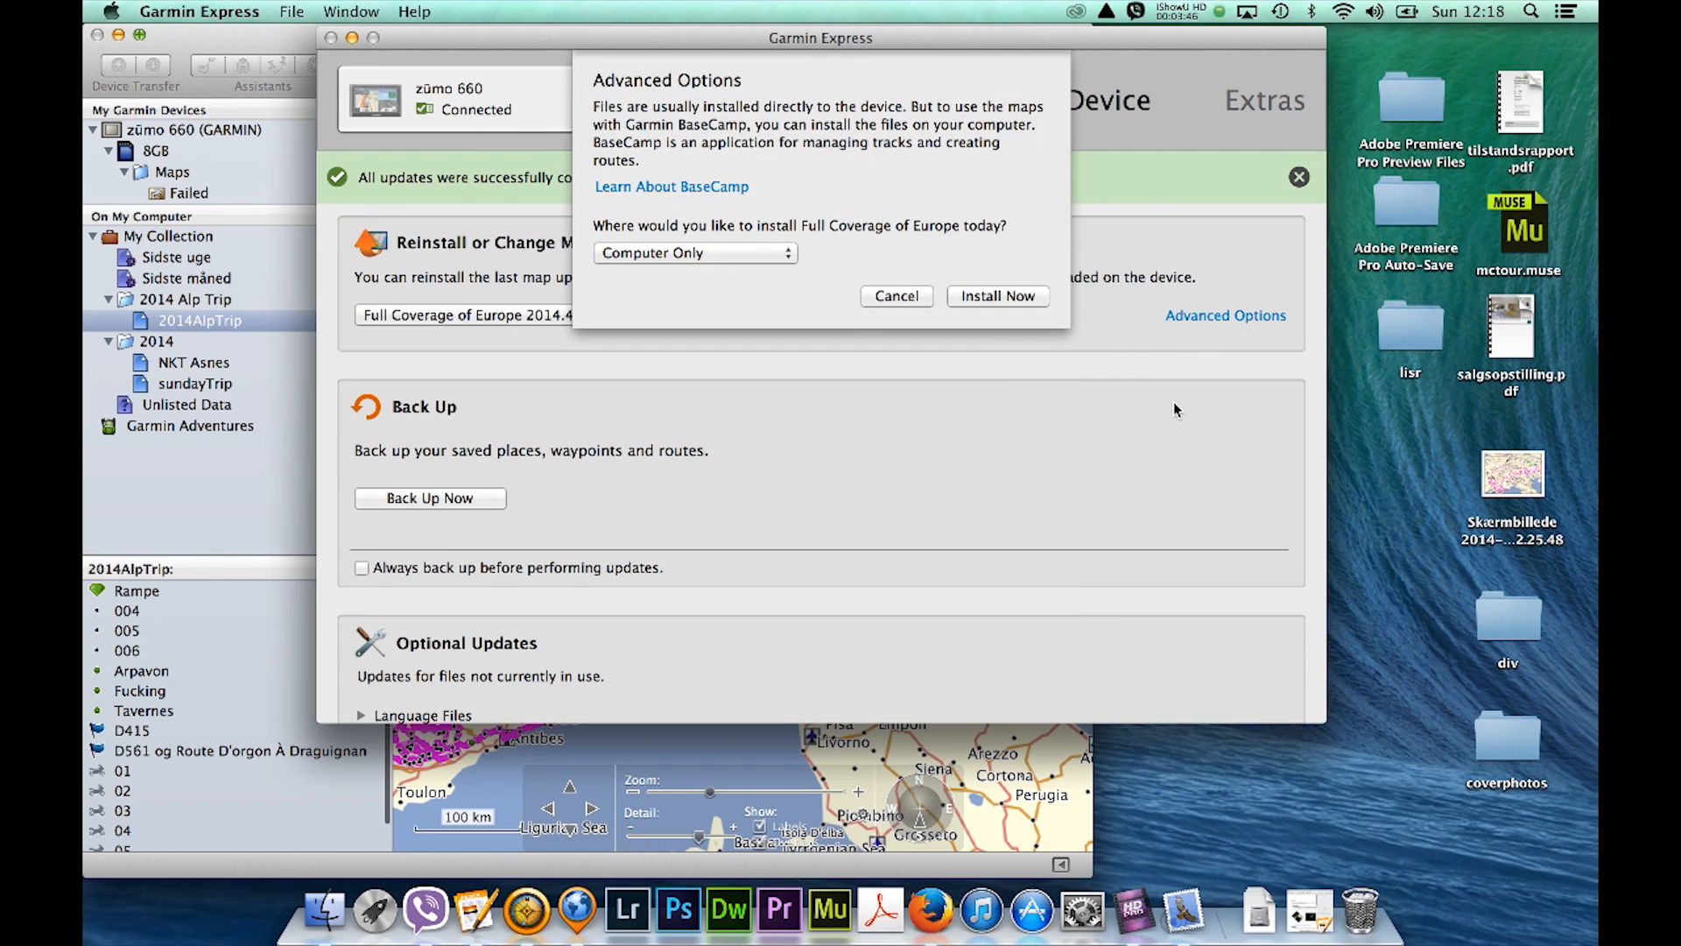
mouse_move(987, 302)
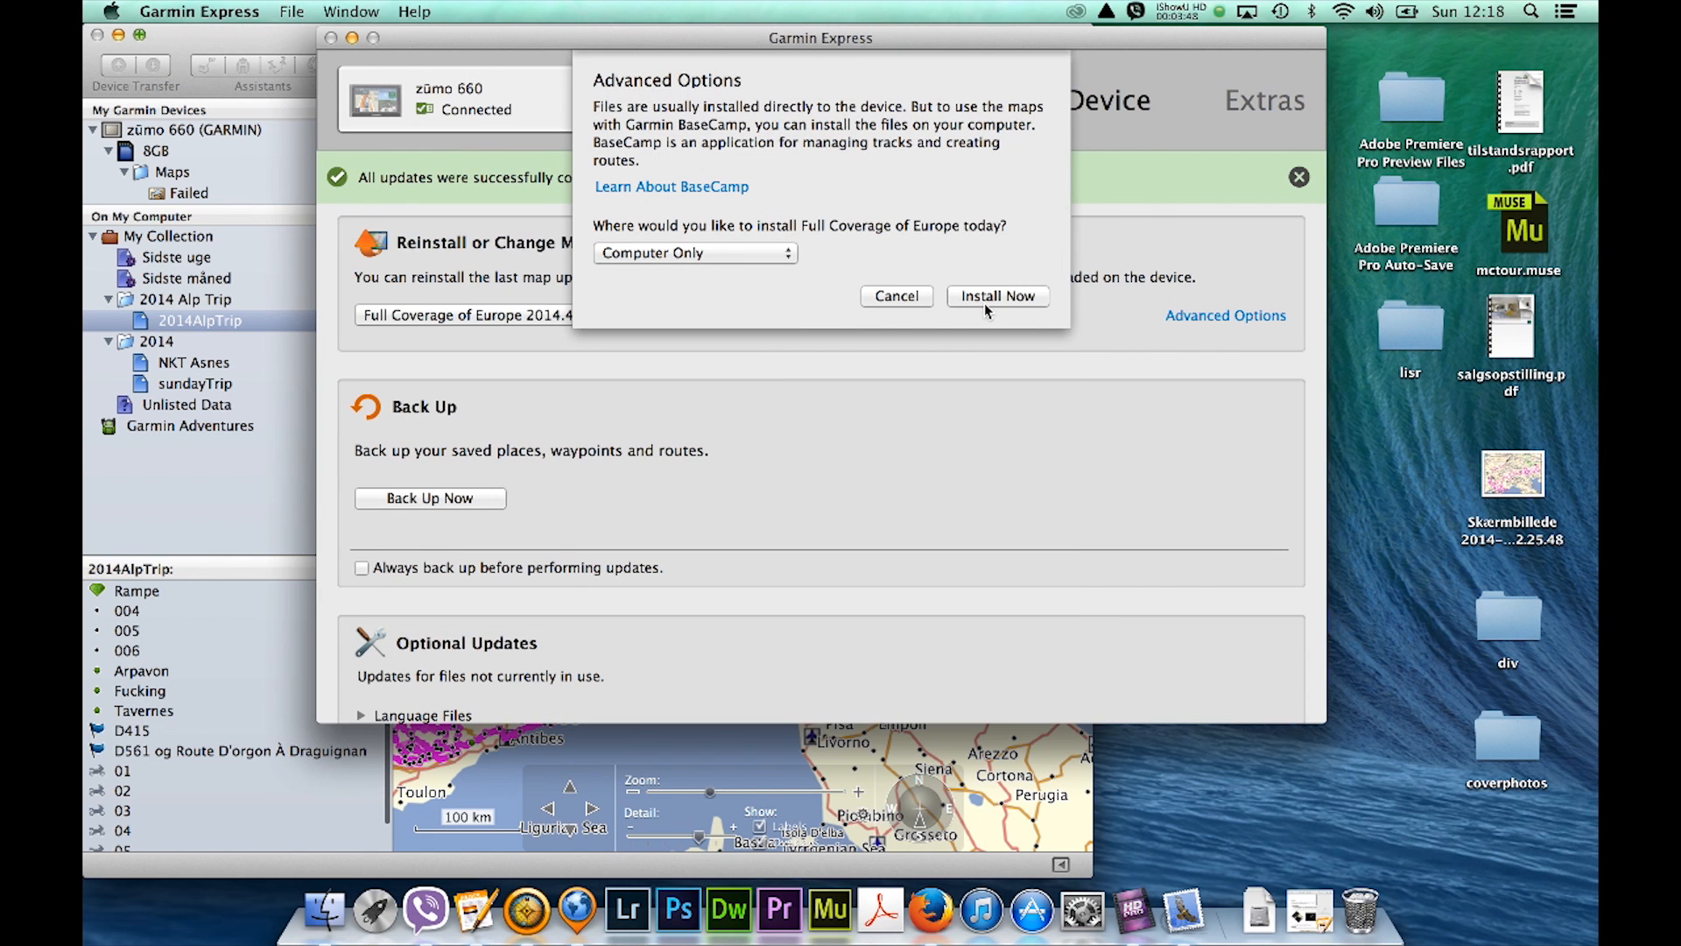
mouse_move(465, 76)
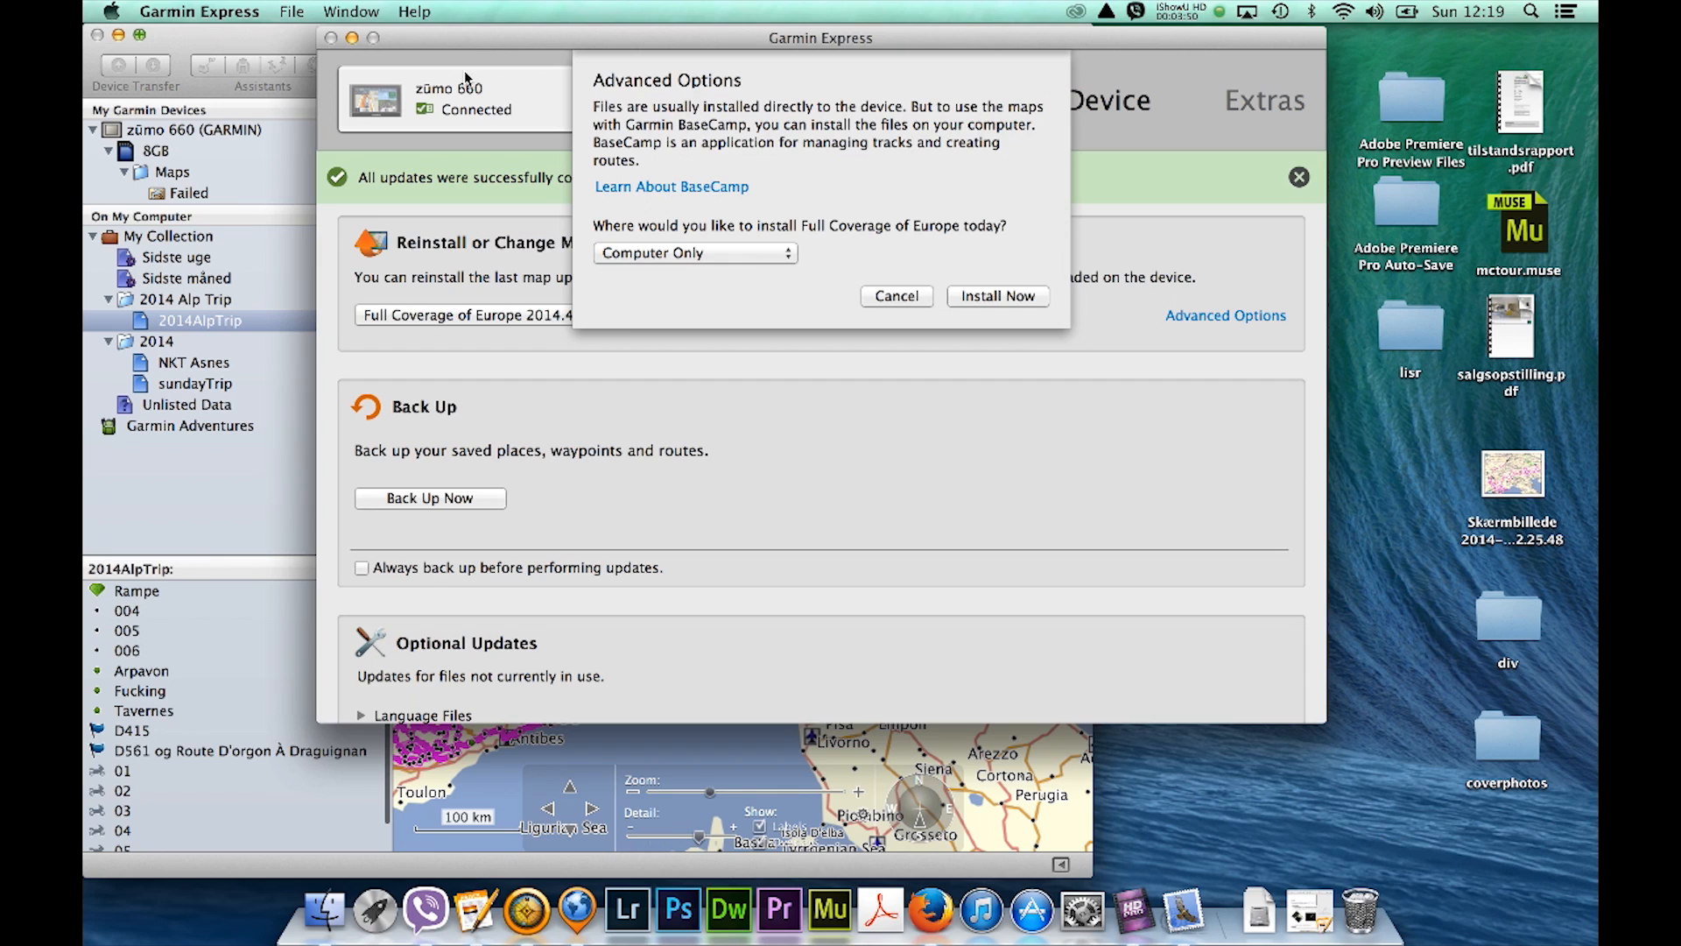
mouse_move(676, 462)
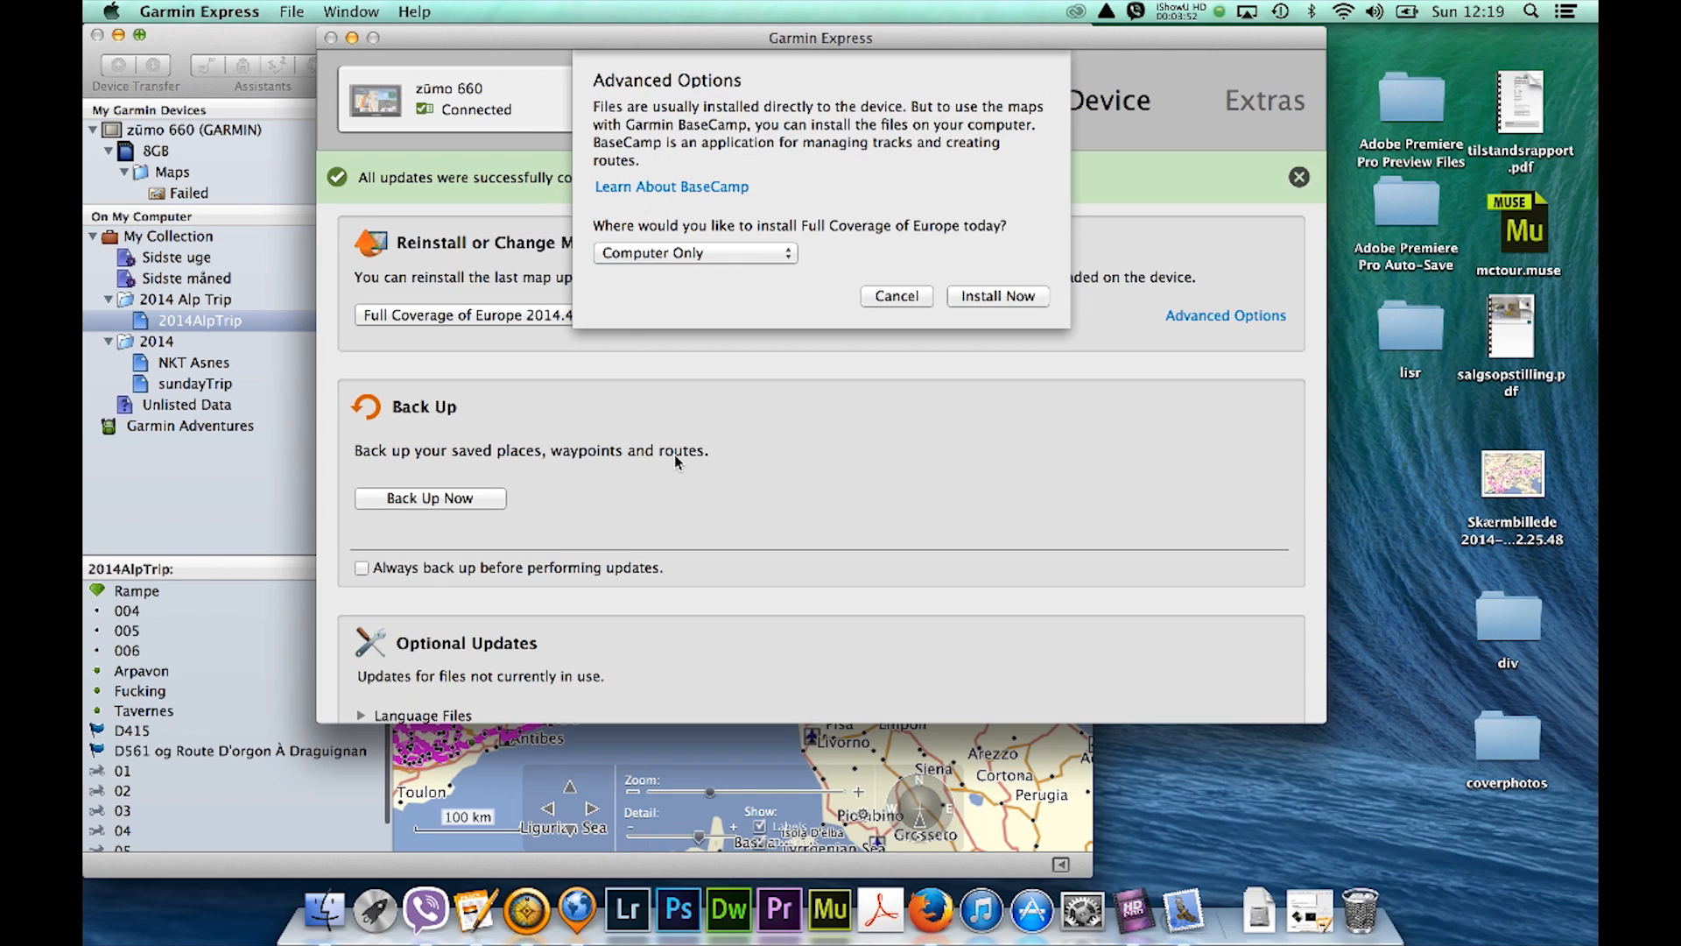